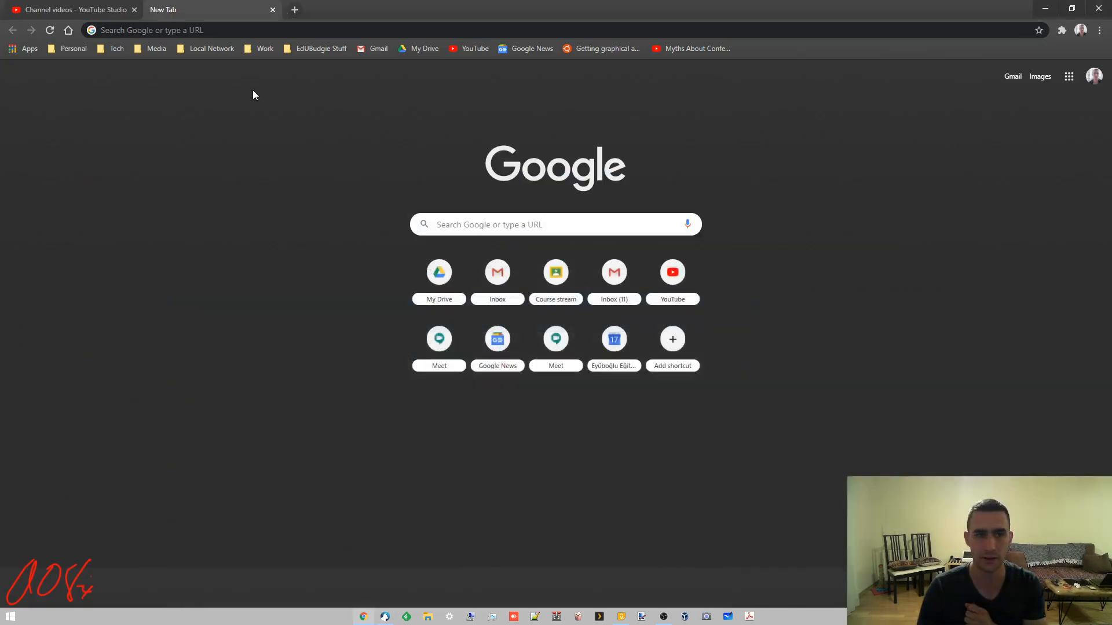
Search Google for 'rambox download' and open the official rambox.pro result
{"action": "type", "text": "rambox download"}
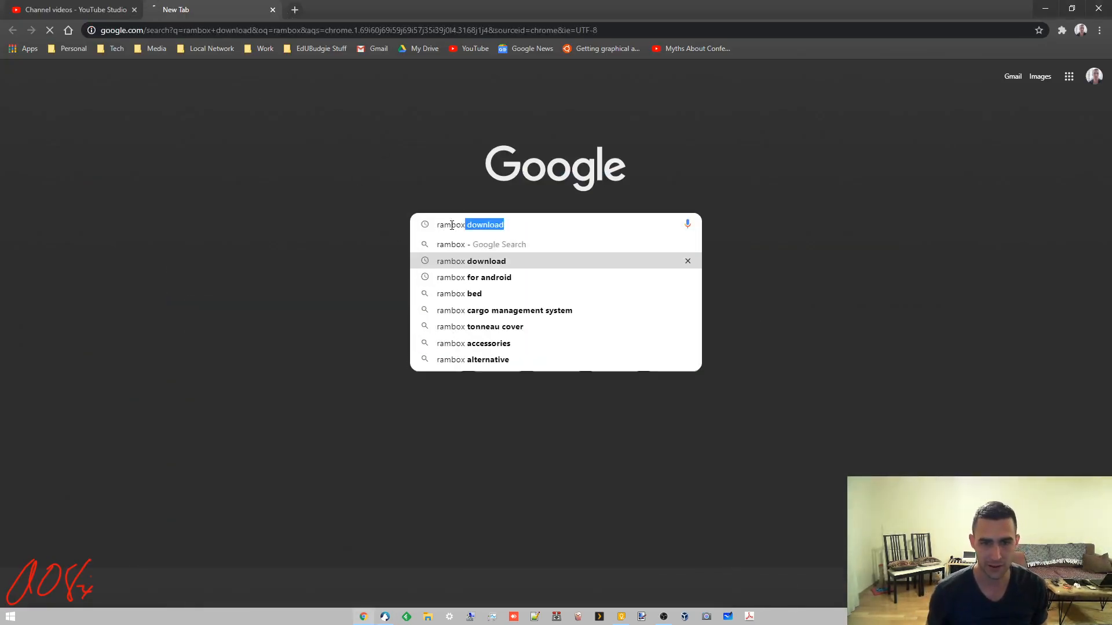
{"action": "left_click", "coordinate": [470, 261]}
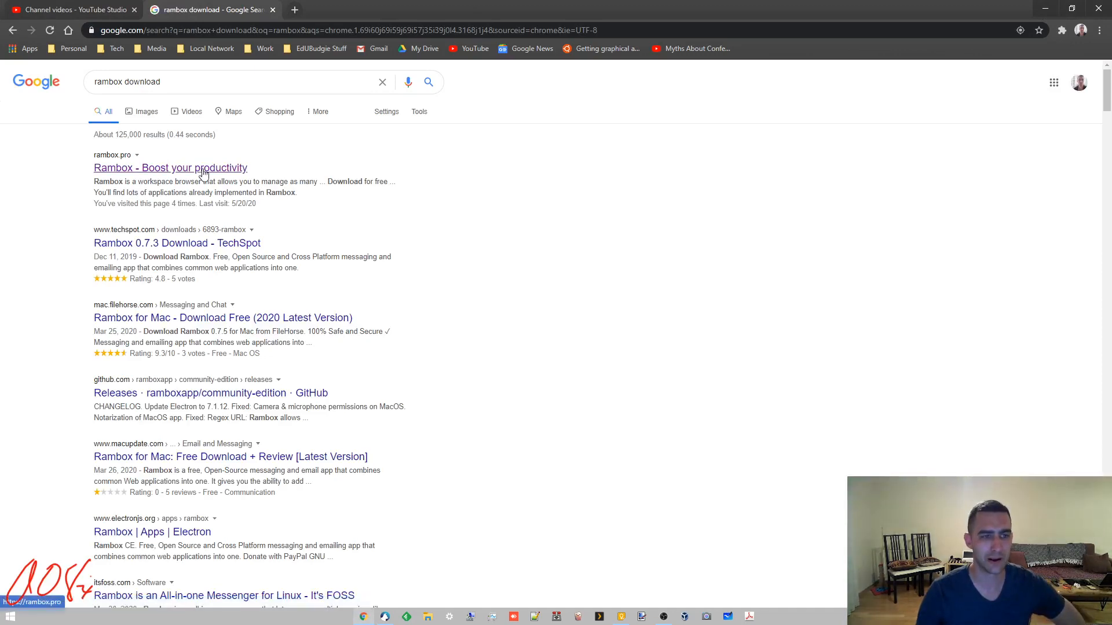
{"action": "left_click", "coordinate": [170, 167]}
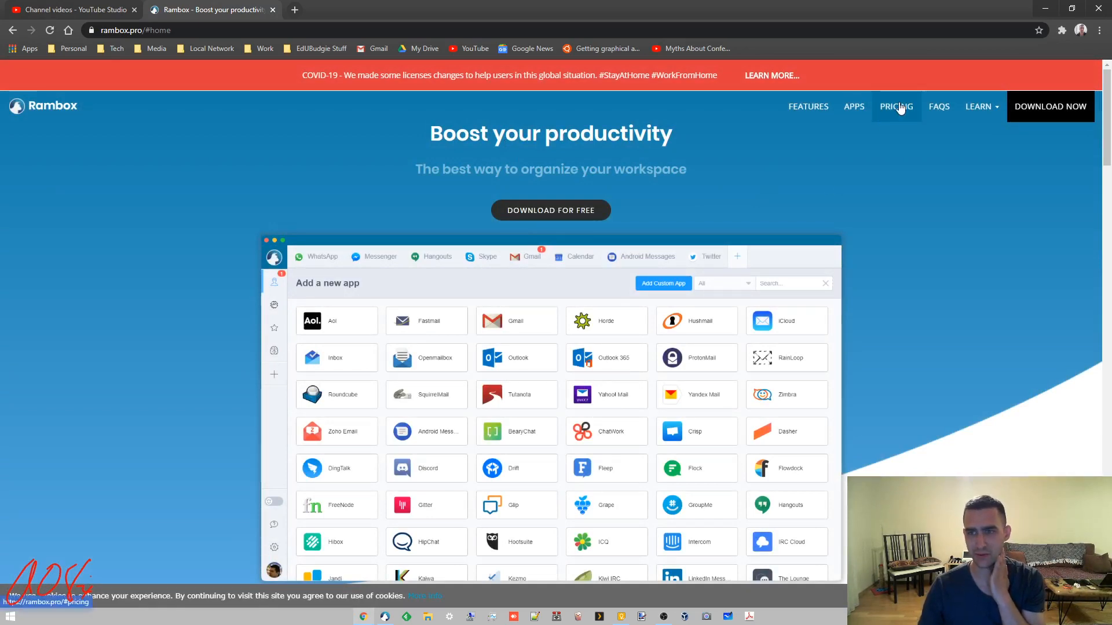
Show the PRICING page comparing Community Edition, Pro and Enterprise plans
{"action": "left_click", "coordinate": [895, 106]}
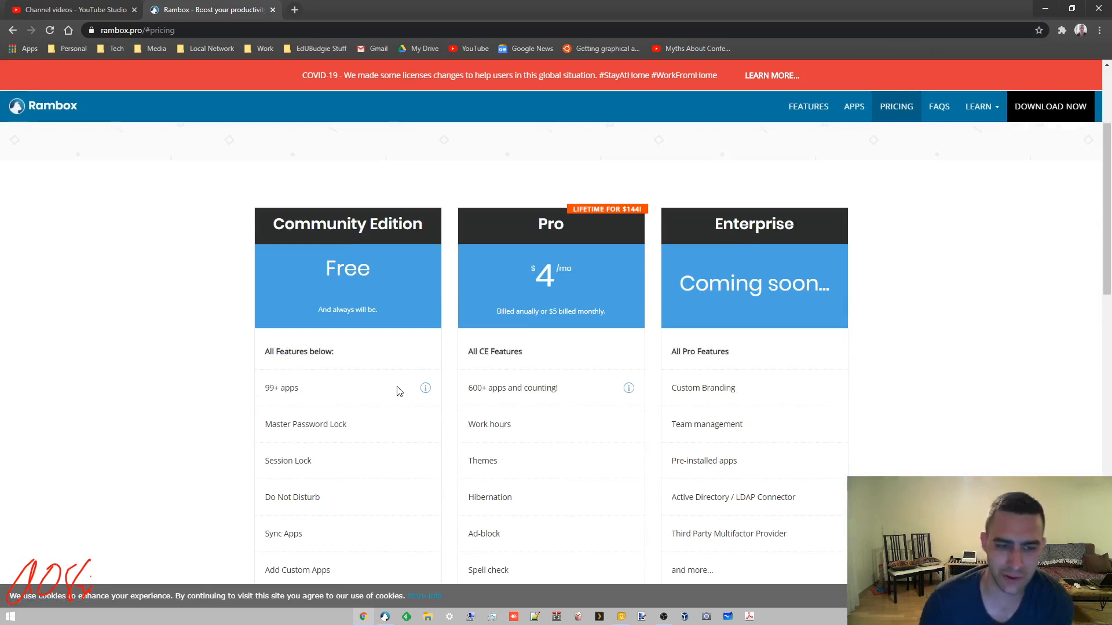
{"action": "mouse_move", "coordinate": [333, 422]}
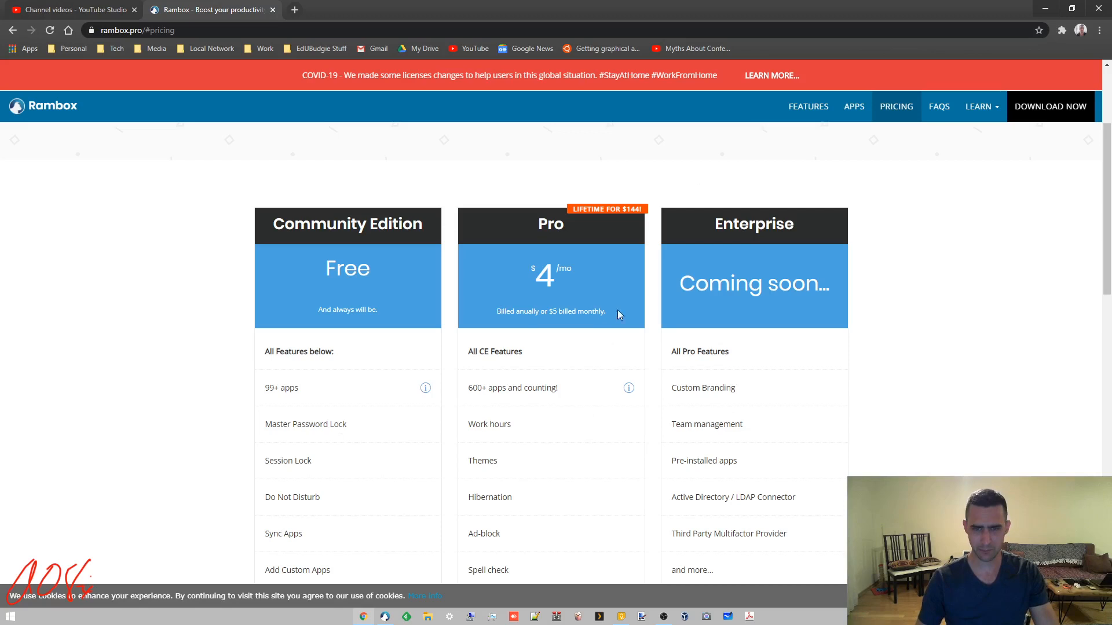
{"action": "scroll", "scroll_direction": "down", "scroll_amount": 3}
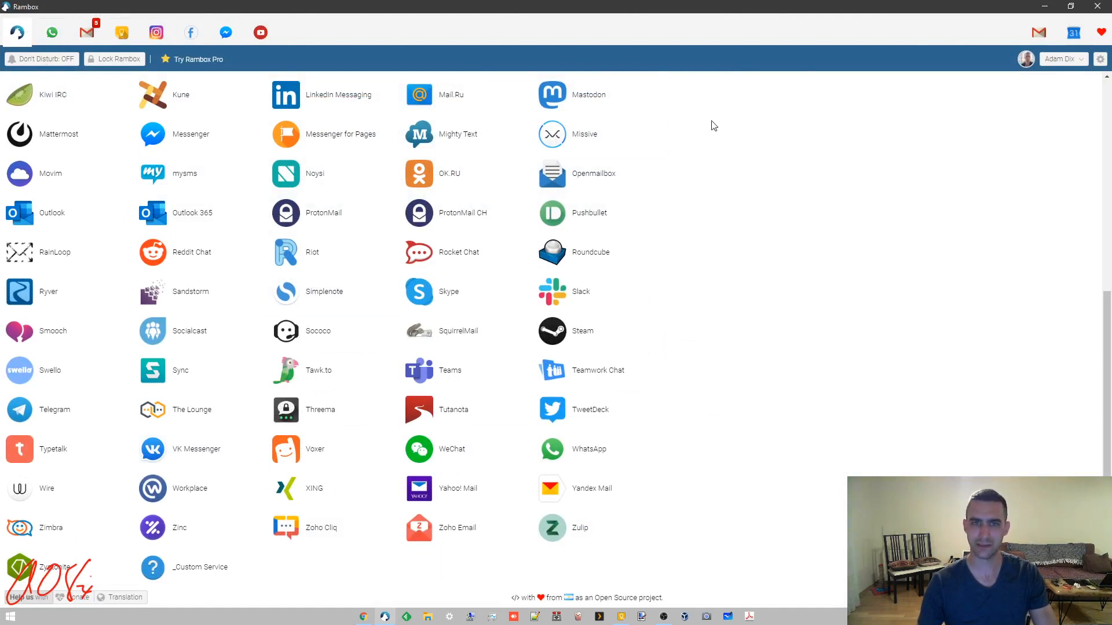
{"action": "mouse_move", "coordinate": [700, 311]}
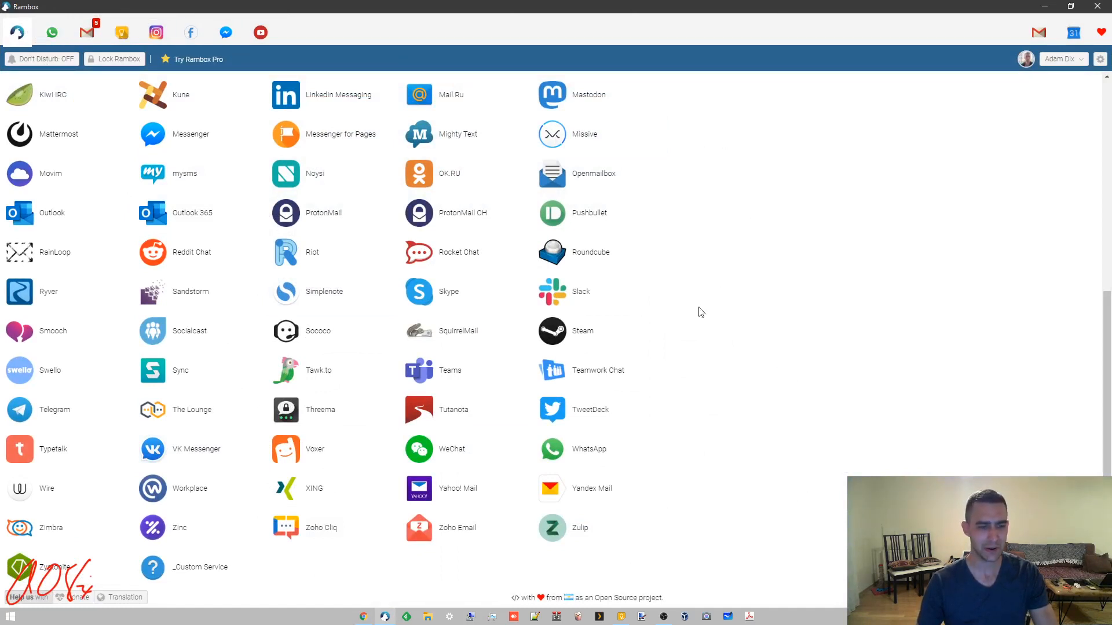
{"action": "mouse_move", "coordinate": [54, 56]}
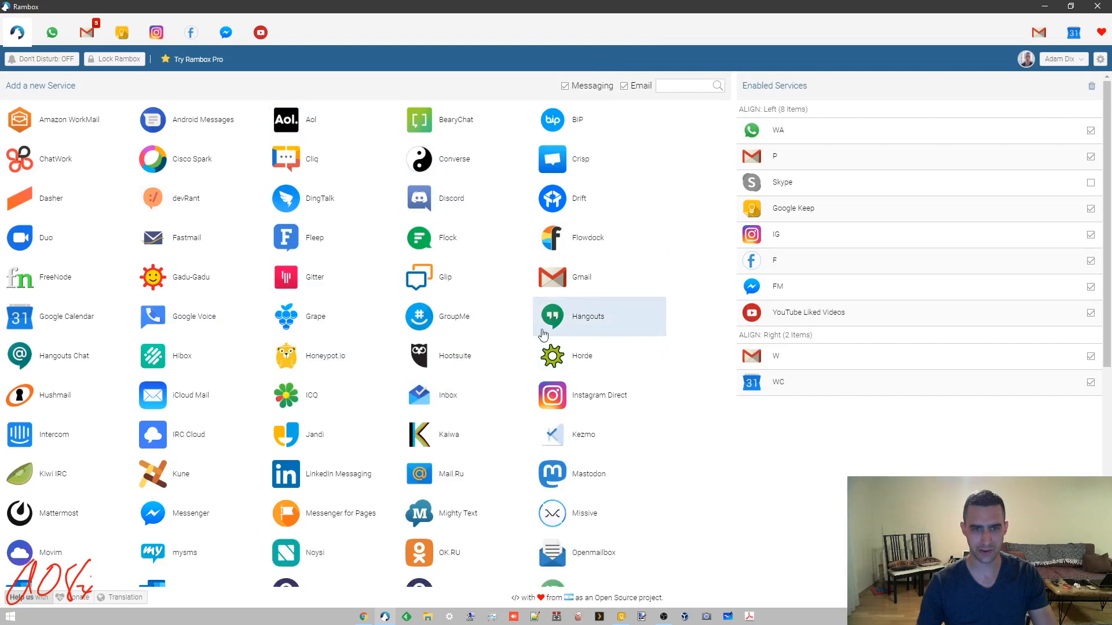
{"action": "mouse_move", "coordinate": [691, 504]}
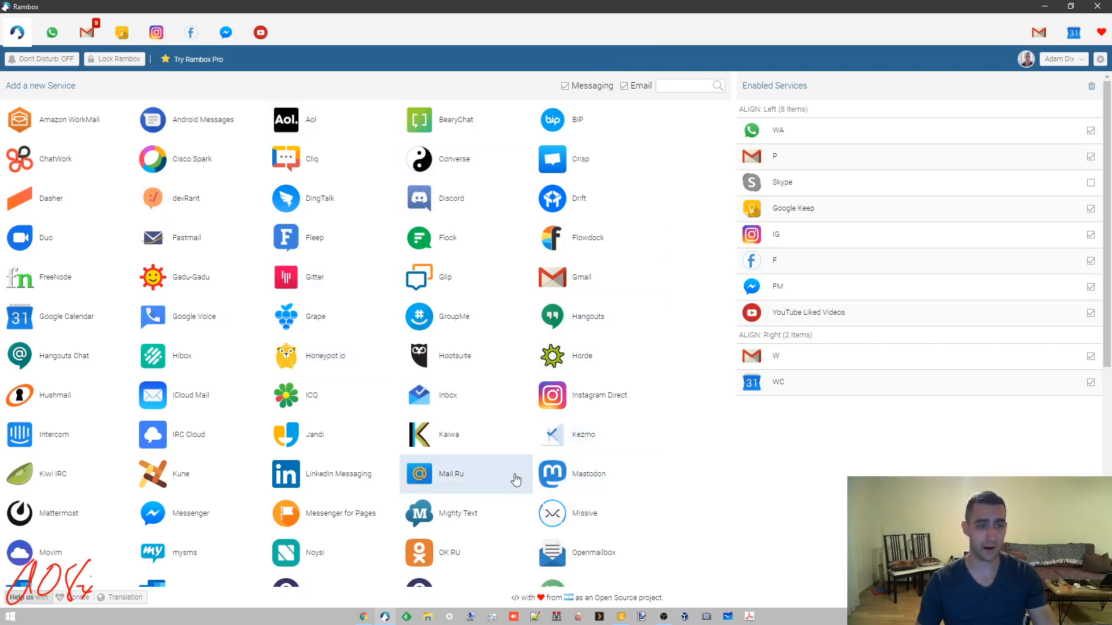
{"action": "mouse_move", "coordinate": [337, 238]}
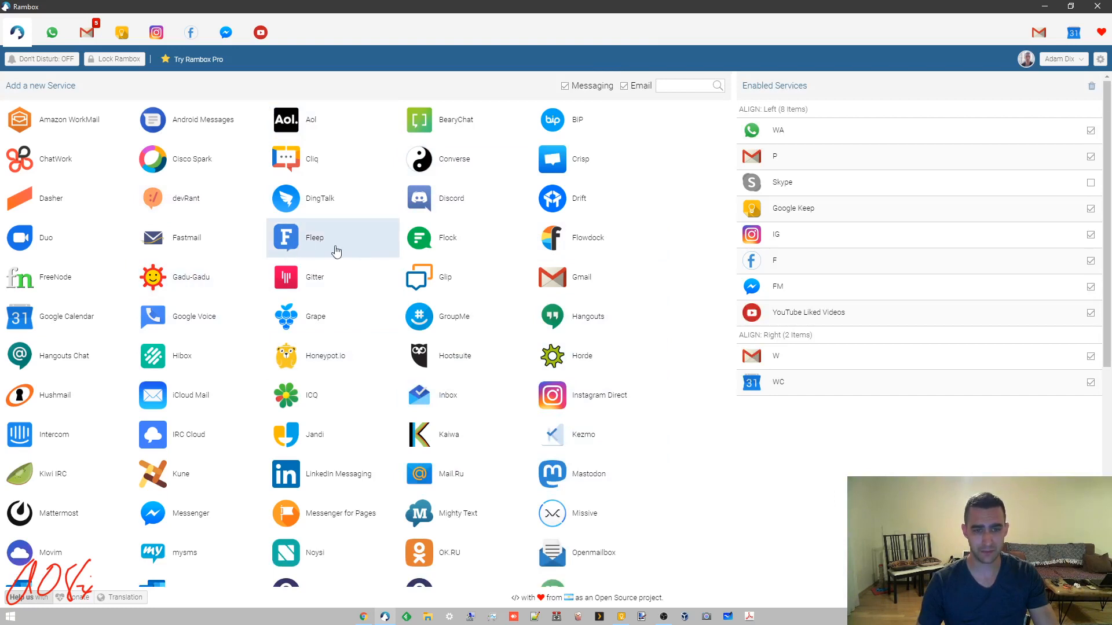
{"action": "mouse_move", "coordinate": [689, 482]}
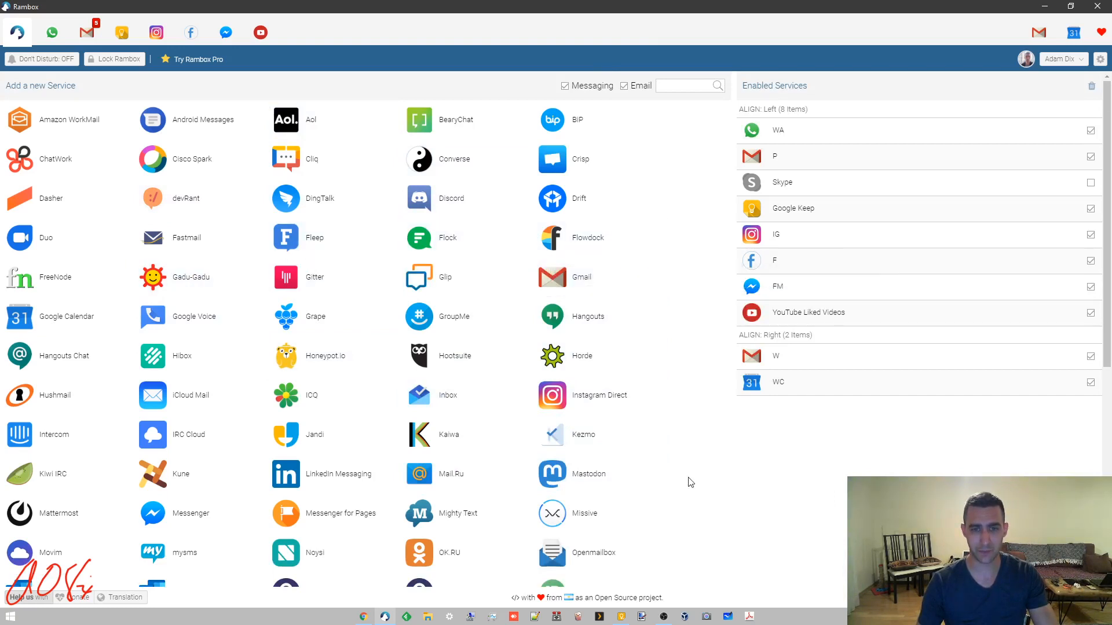
{"action": "mouse_move", "coordinate": [582, 356]}
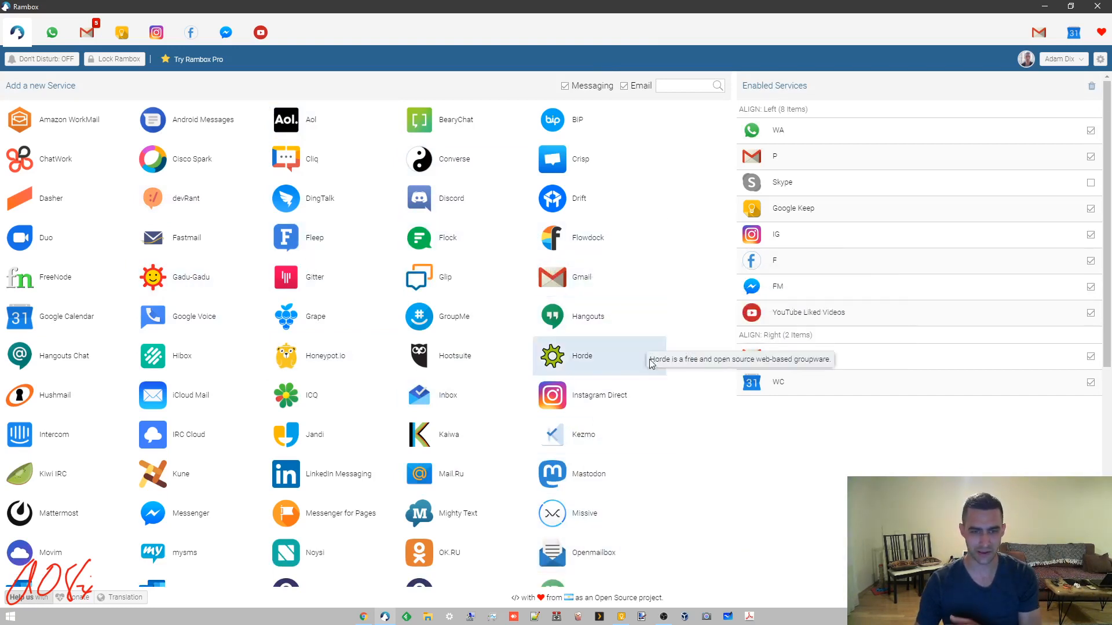
{"action": "scroll", "scroll_direction": "down", "scroll_amount": 3}
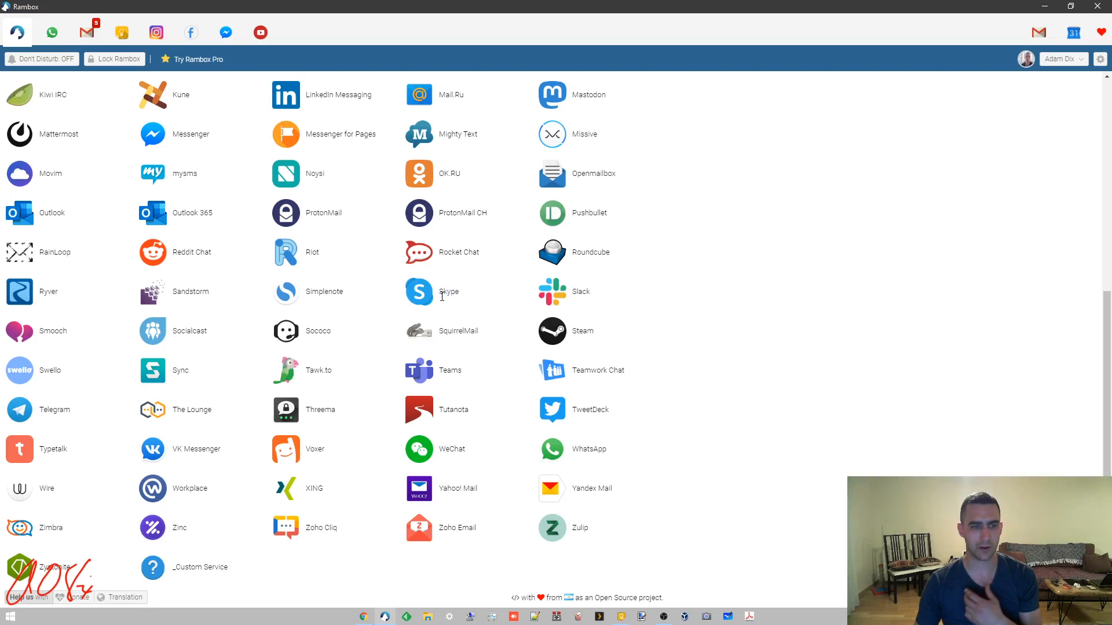
{"action": "mouse_move", "coordinate": [441, 296]}
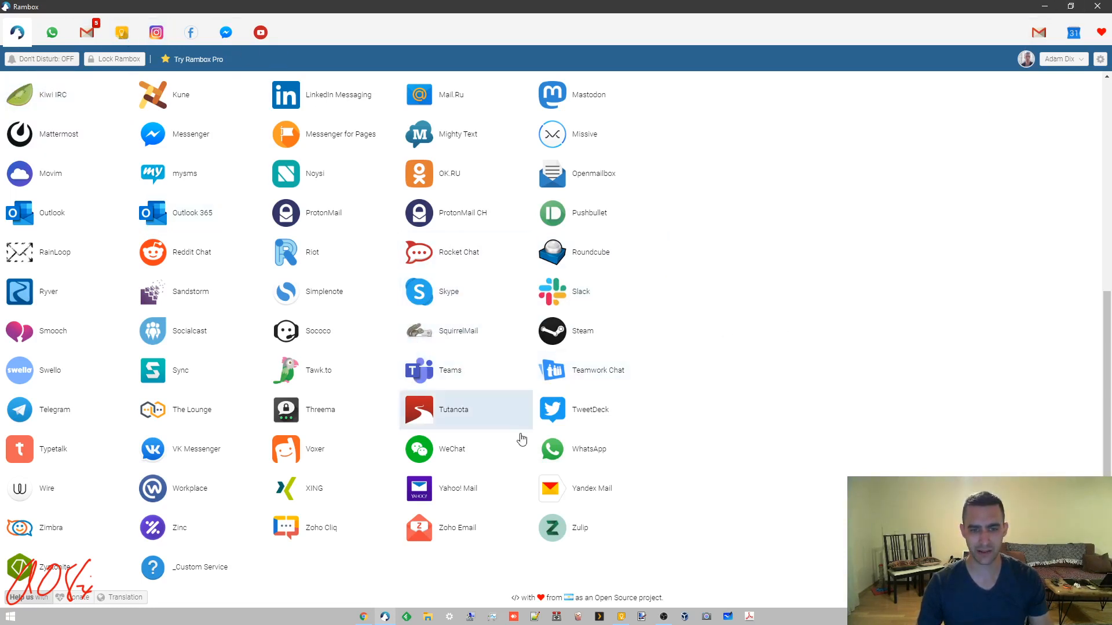
{"action": "left_click", "coordinate": [458, 331]}
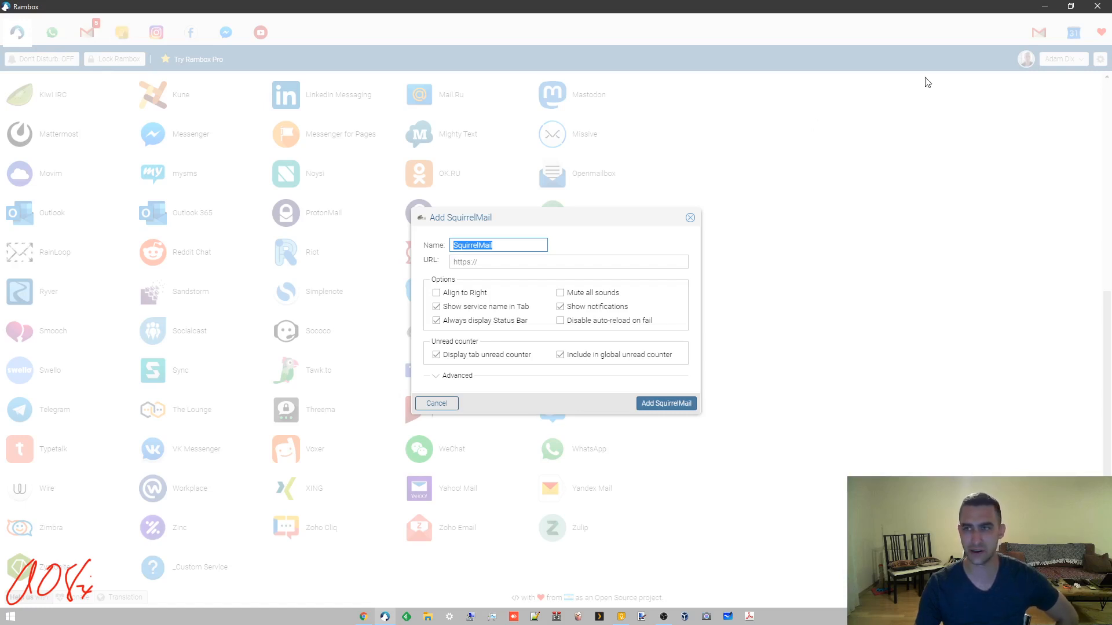
{"action": "left_click", "coordinate": [437, 403]}
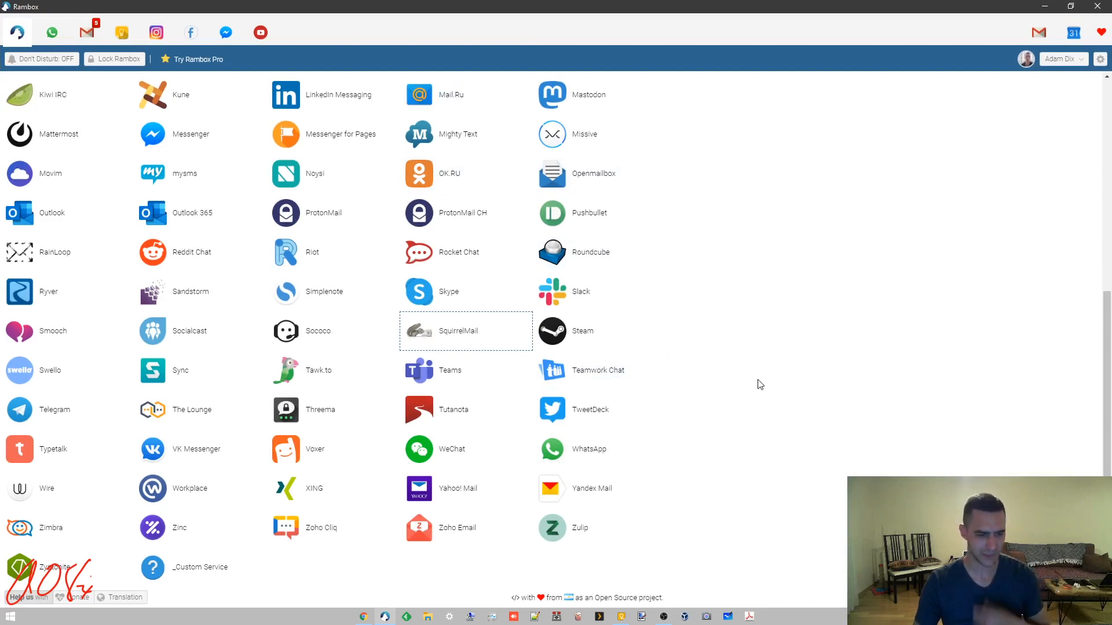
{"action": "mouse_move", "coordinate": [384, 425]}
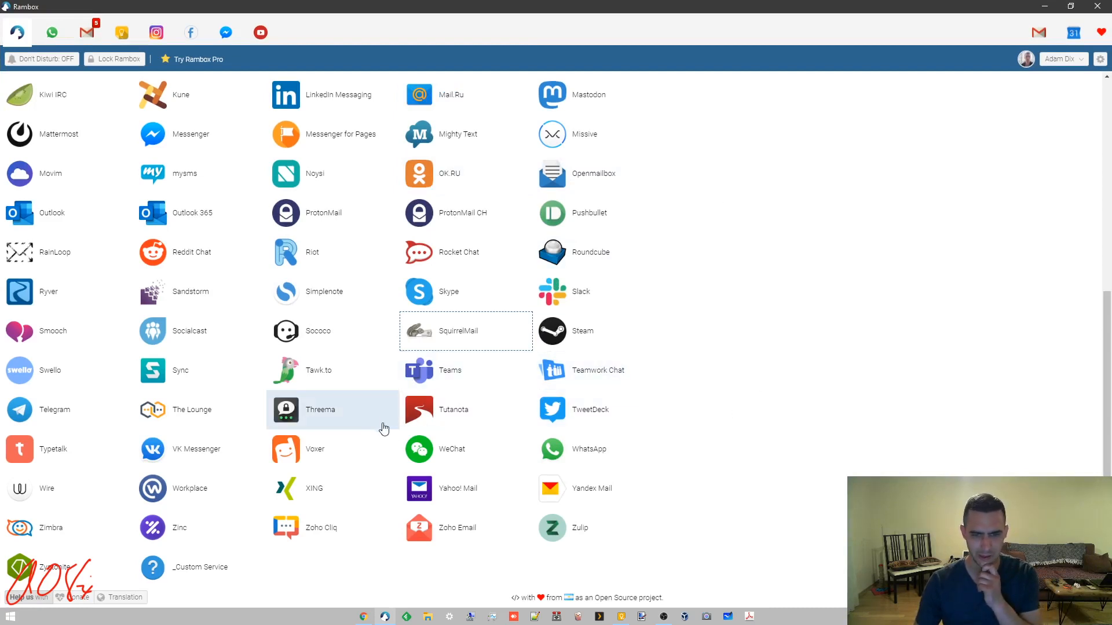
Configure a WhatsApp service named WhatsApp2, aligned right, excluded from the global unread counter
{"action": "left_click", "coordinate": [551, 449]}
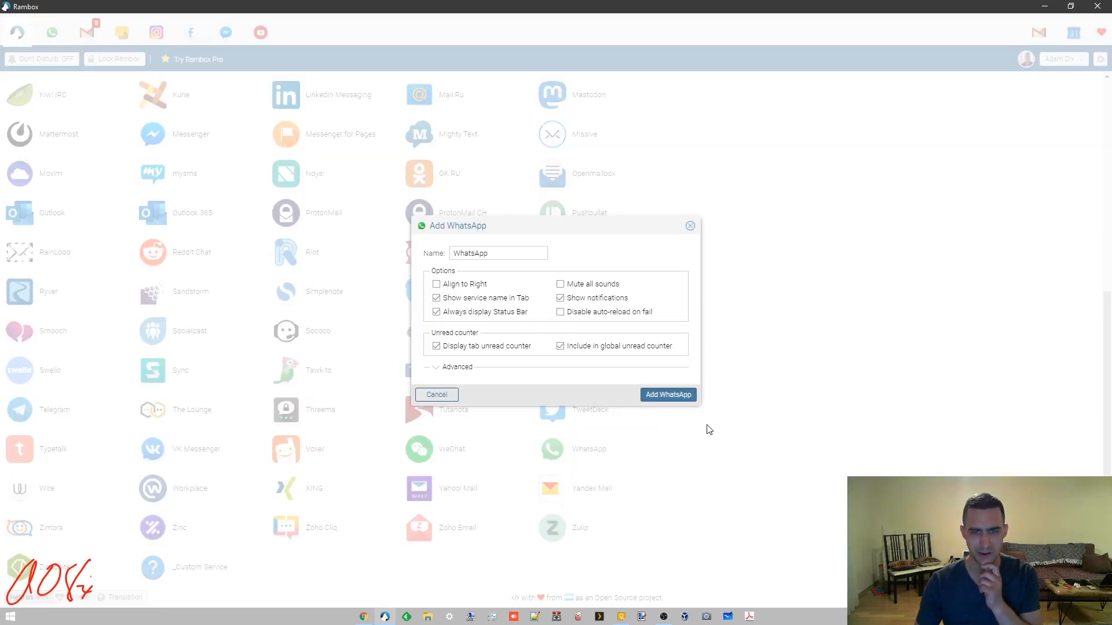
{"action": "left_click", "coordinate": [498, 254]}
{"action": "type", "text": "2"}
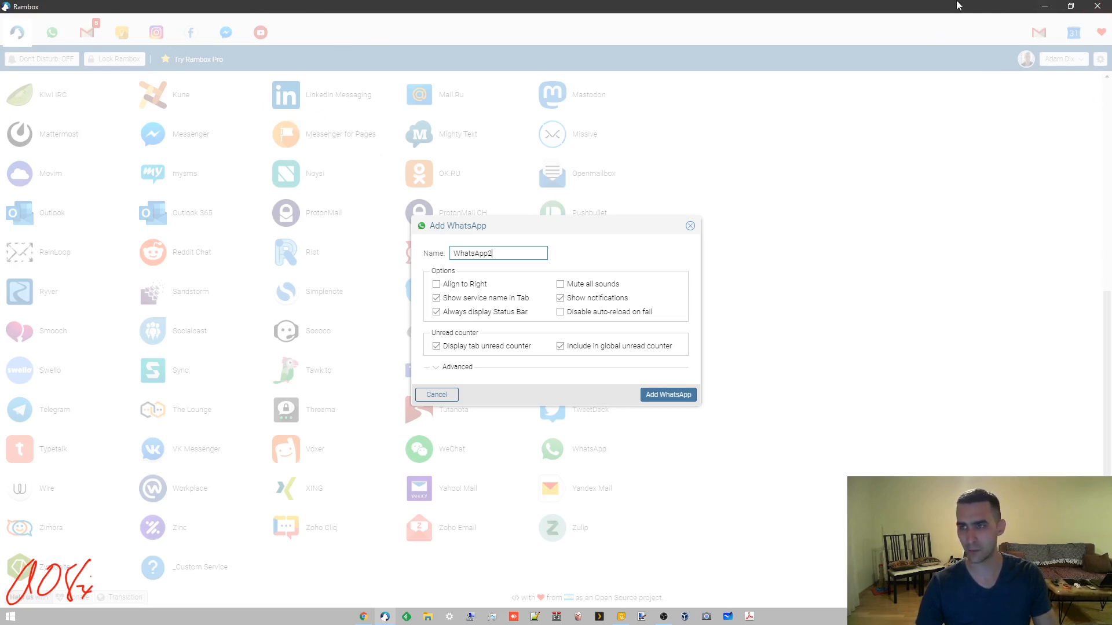
{"action": "mouse_move", "coordinate": [625, 282]}
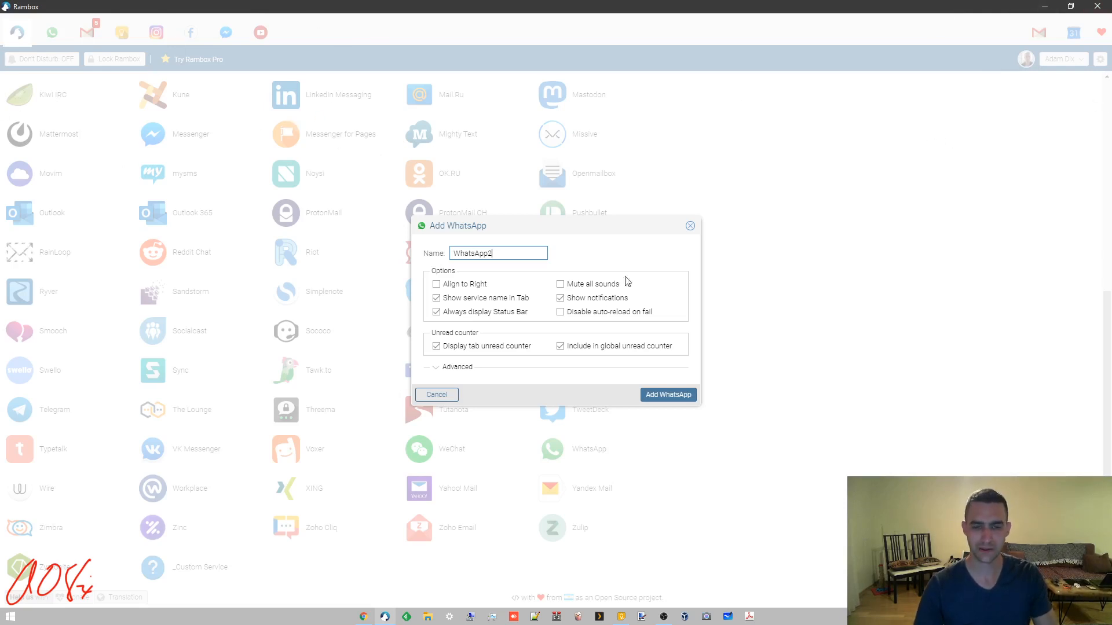
{"action": "left_click", "coordinate": [436, 283]}
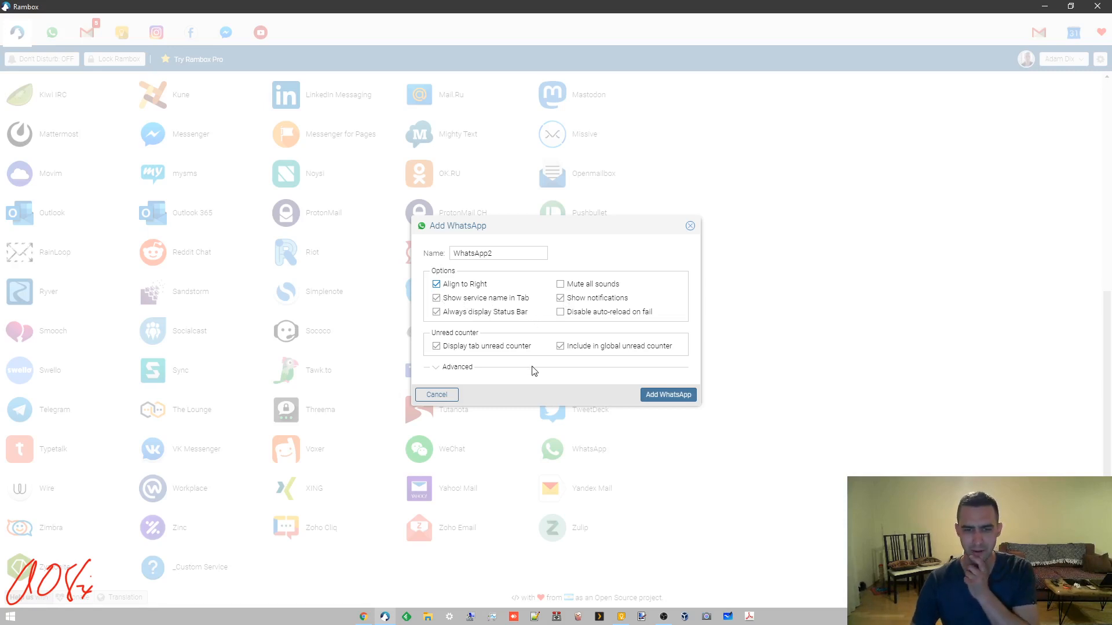
{"action": "mouse_move", "coordinate": [509, 357]}
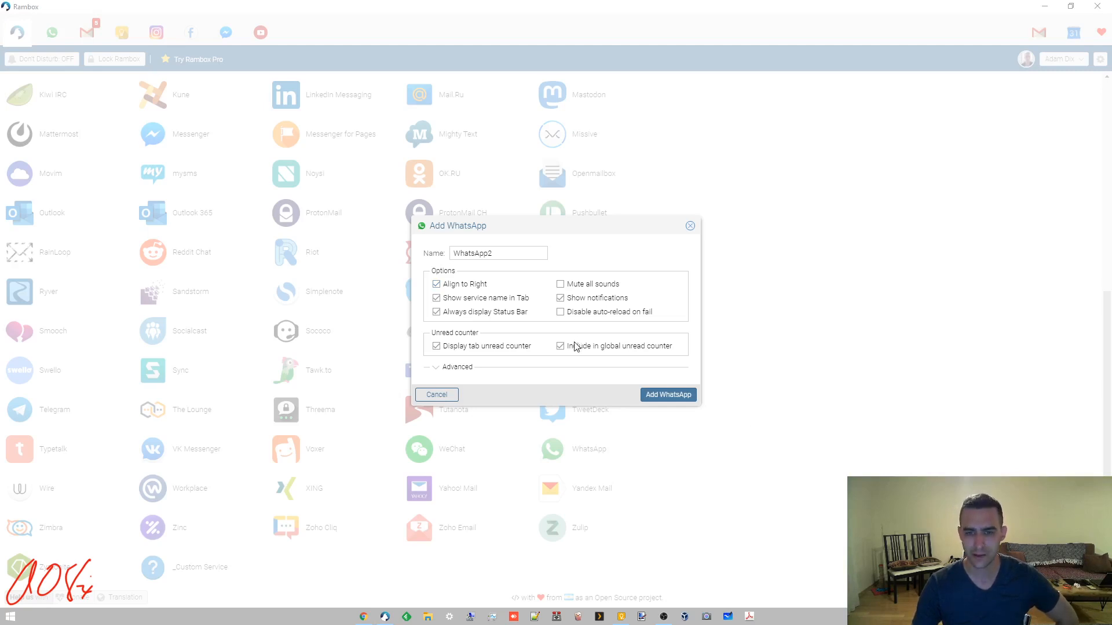
{"action": "left_click", "coordinate": [560, 345]}
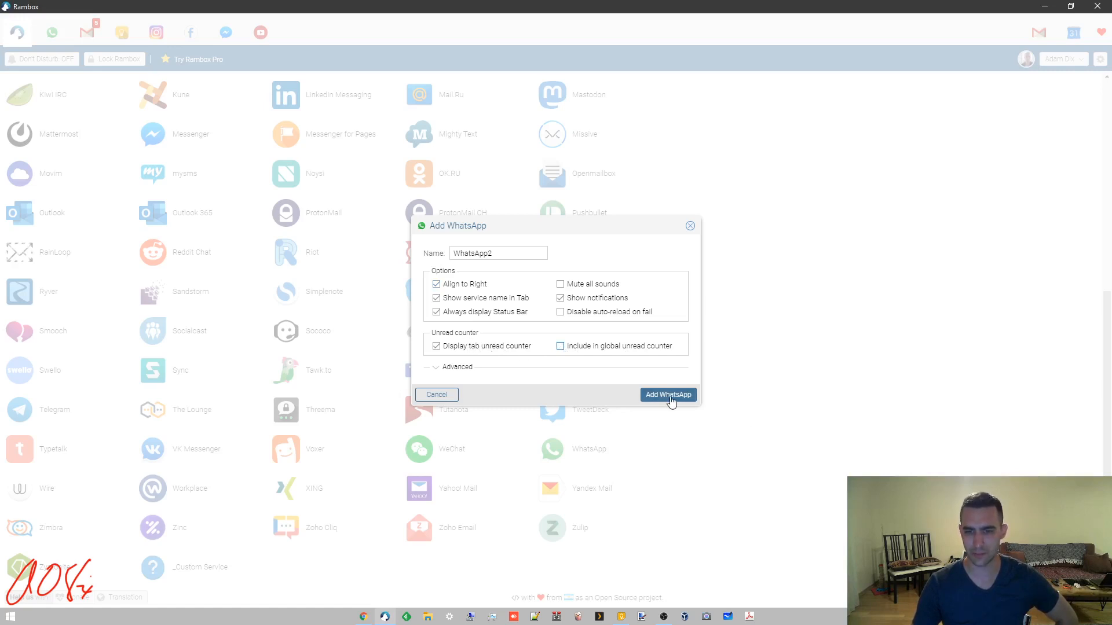
{"action": "left_click", "coordinate": [667, 395]}
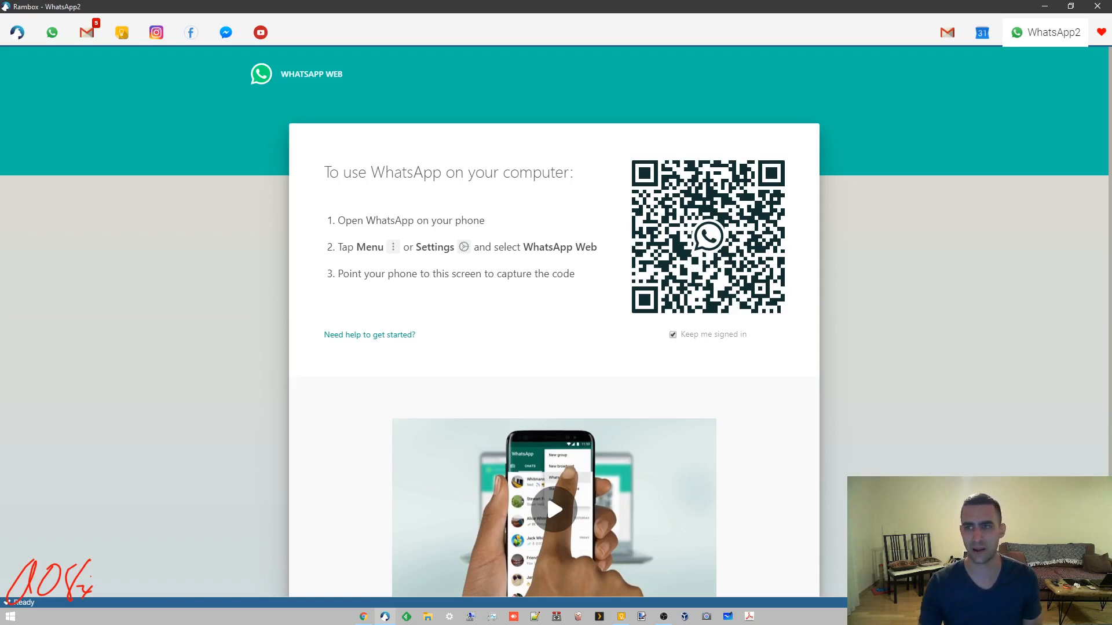
{"action": "mouse_move", "coordinate": [4, 24]}
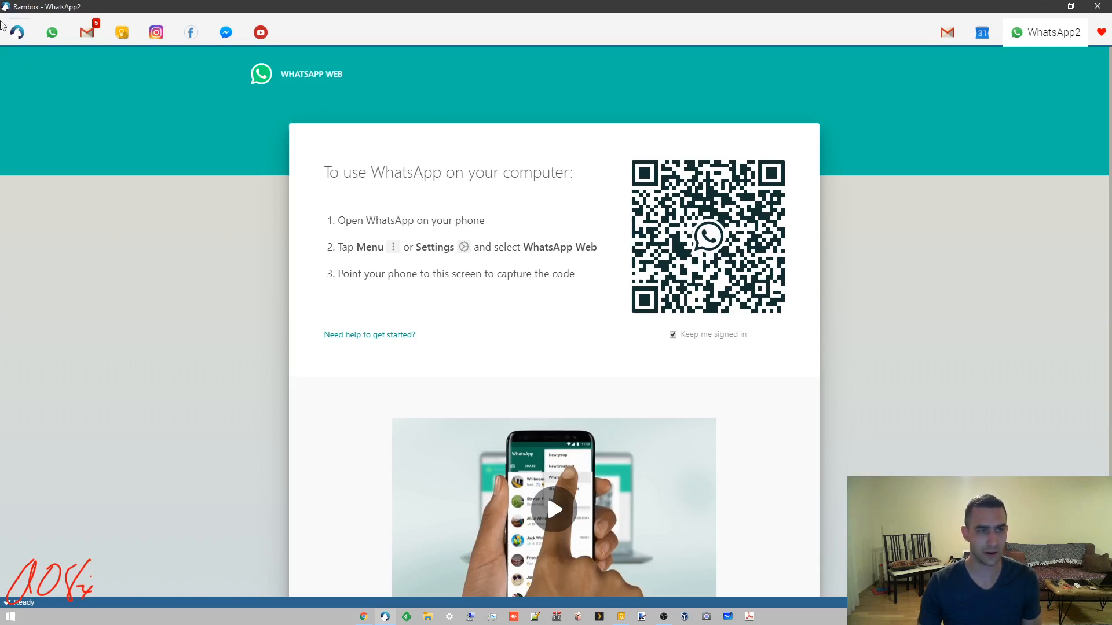
{"action": "mouse_move", "coordinate": [936, 74]}
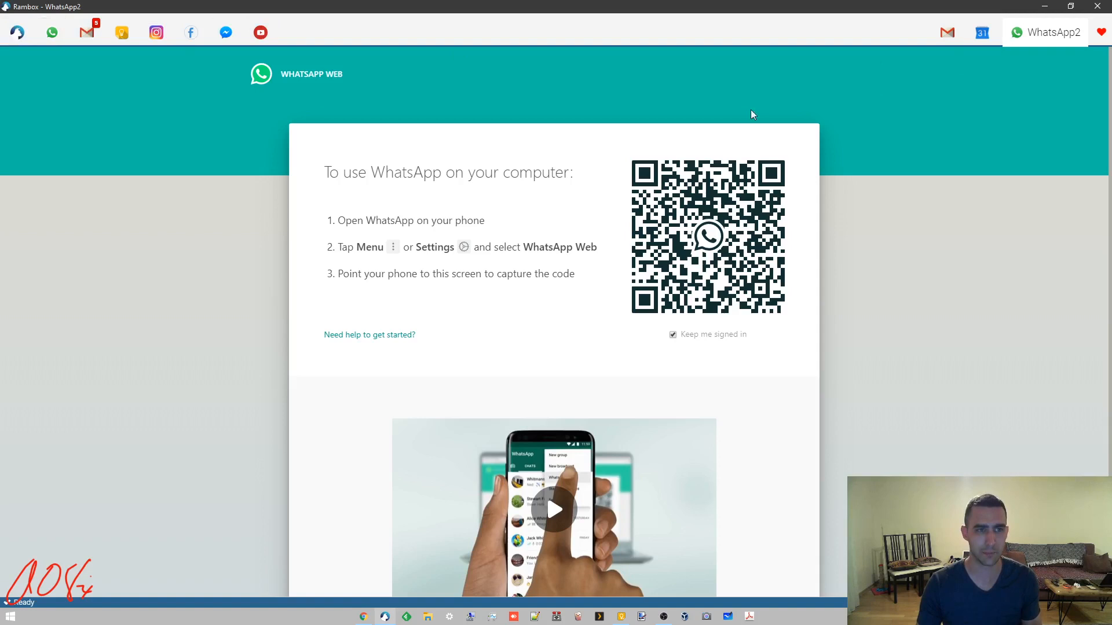
{"action": "mouse_move", "coordinate": [155, 32]}
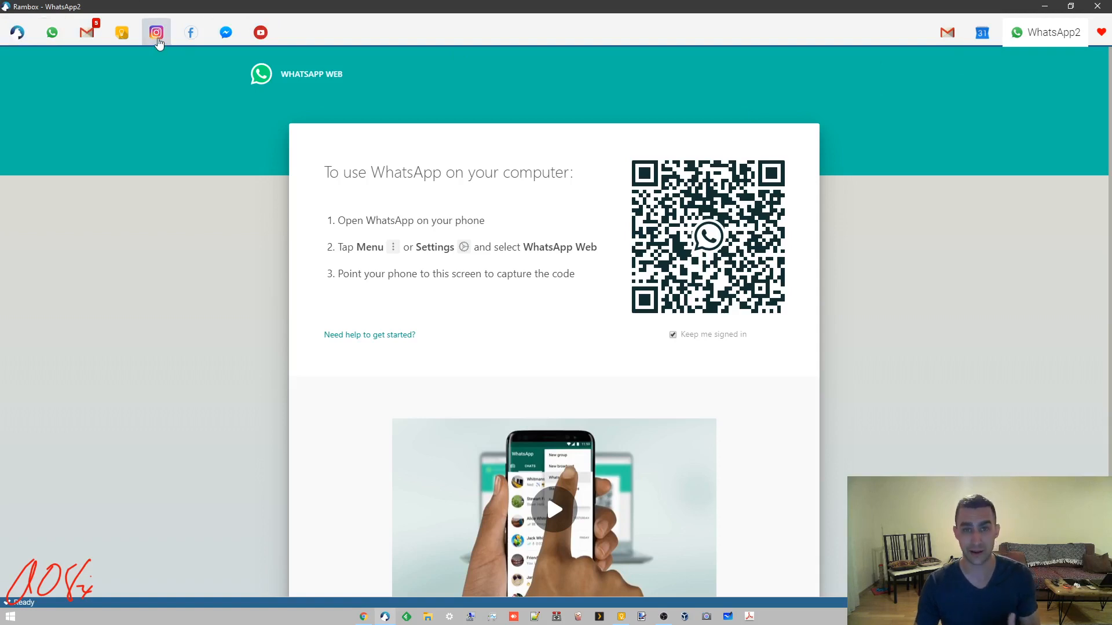
{"action": "mouse_move", "coordinate": [196, 91]}
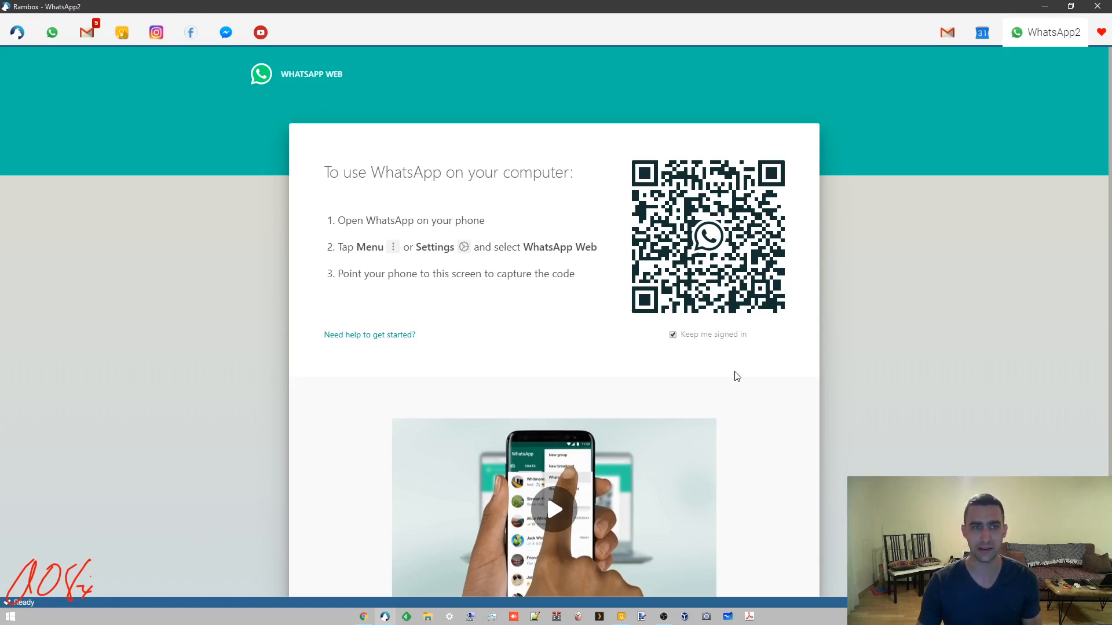
{"action": "mouse_move", "coordinate": [719, 378]}
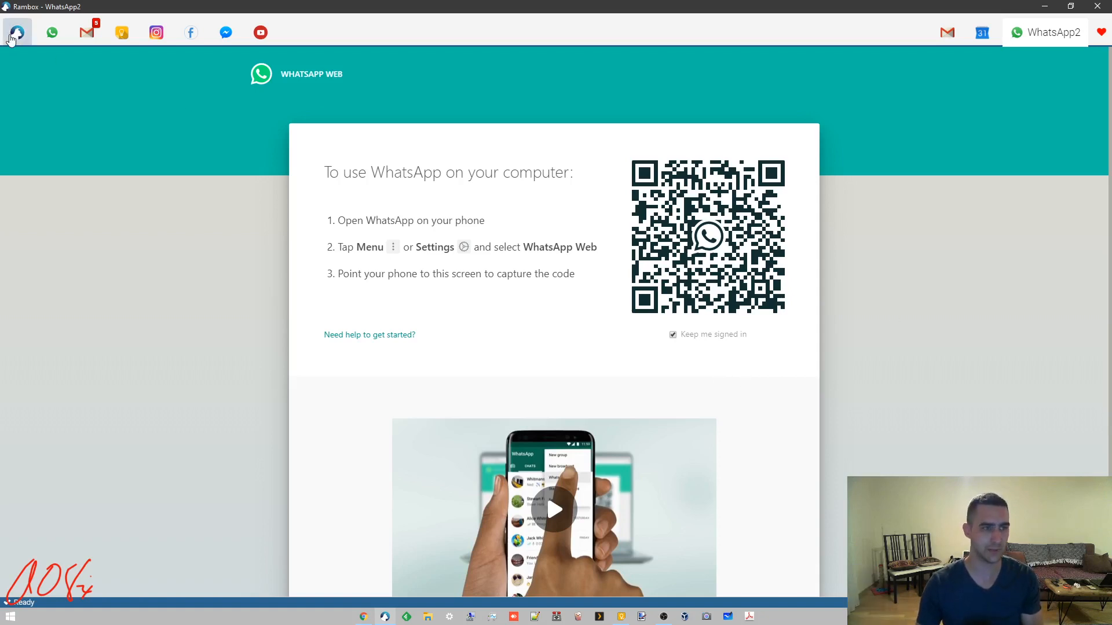
From the service catalogue, add a Gmail service keeping the default name Gmail3
{"action": "left_click", "coordinate": [15, 33]}
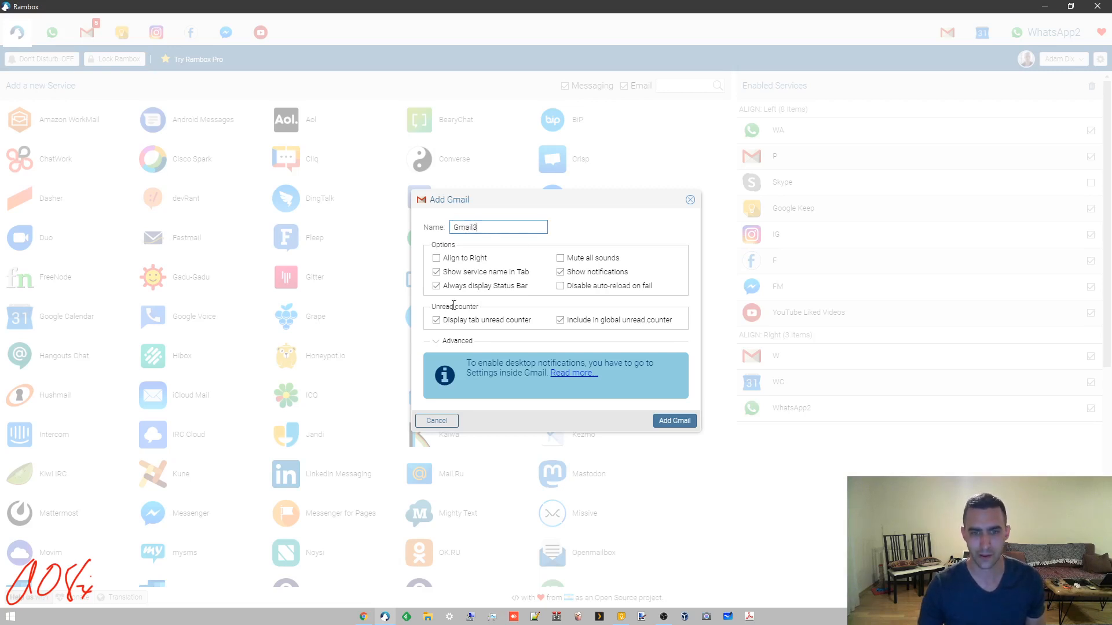
{"action": "mouse_move", "coordinate": [497, 445]}
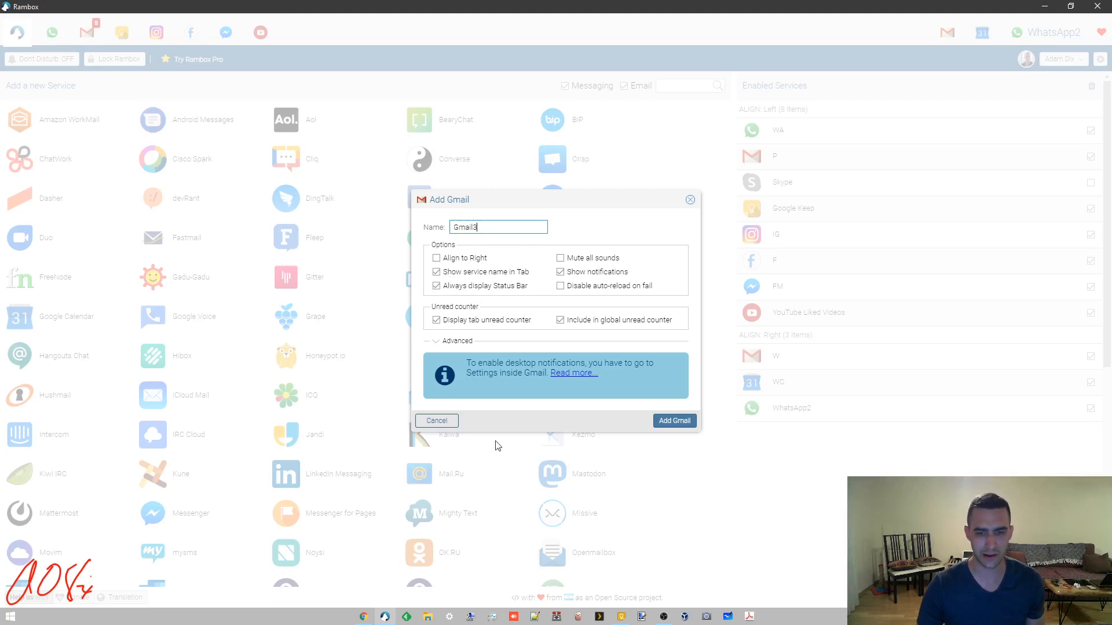
{"action": "mouse_move", "coordinate": [577, 237]}
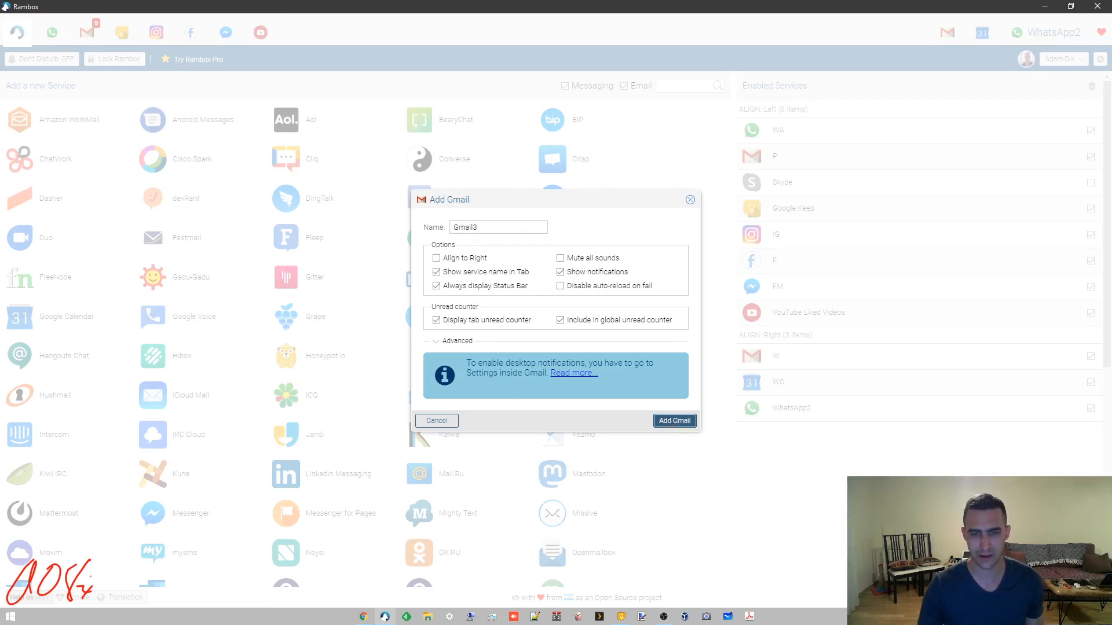
{"action": "left_click", "coordinate": [674, 420]}
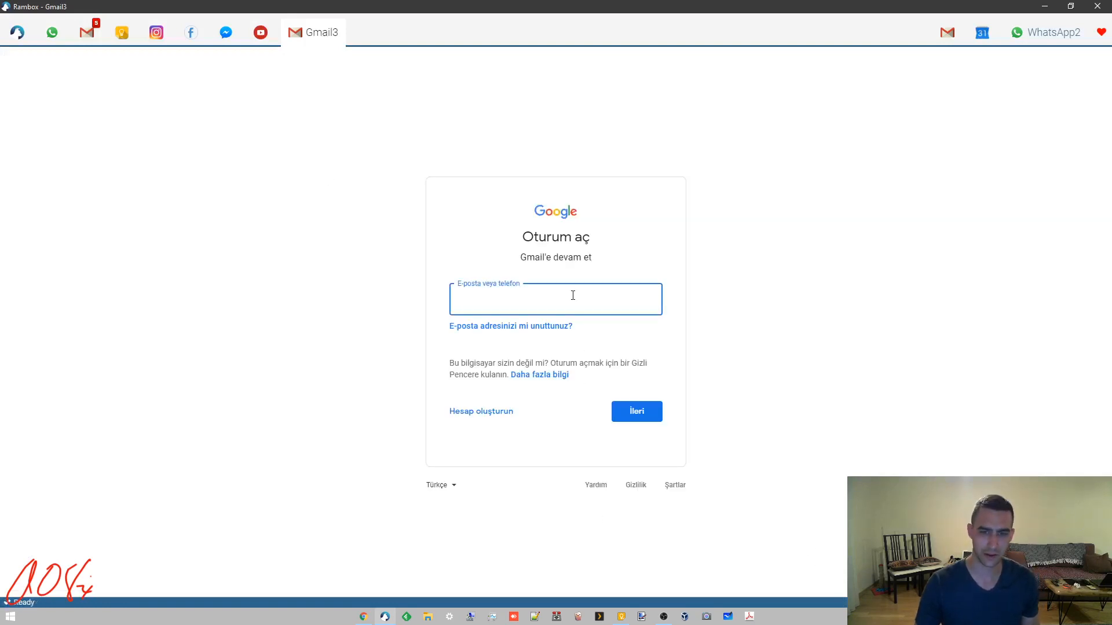
Enter the account email on Gmail3's sign-in, reach the password step, then show the other Gmail inbox
{"action": "left_click", "coordinate": [554, 299]}
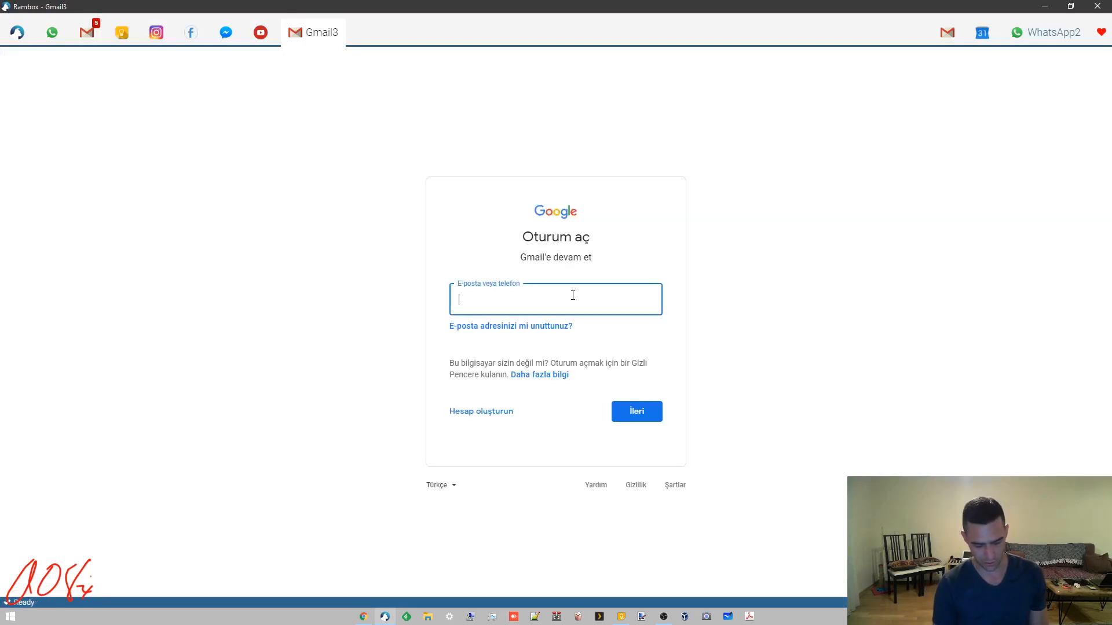
{"action": "type", "text": "teacher"}
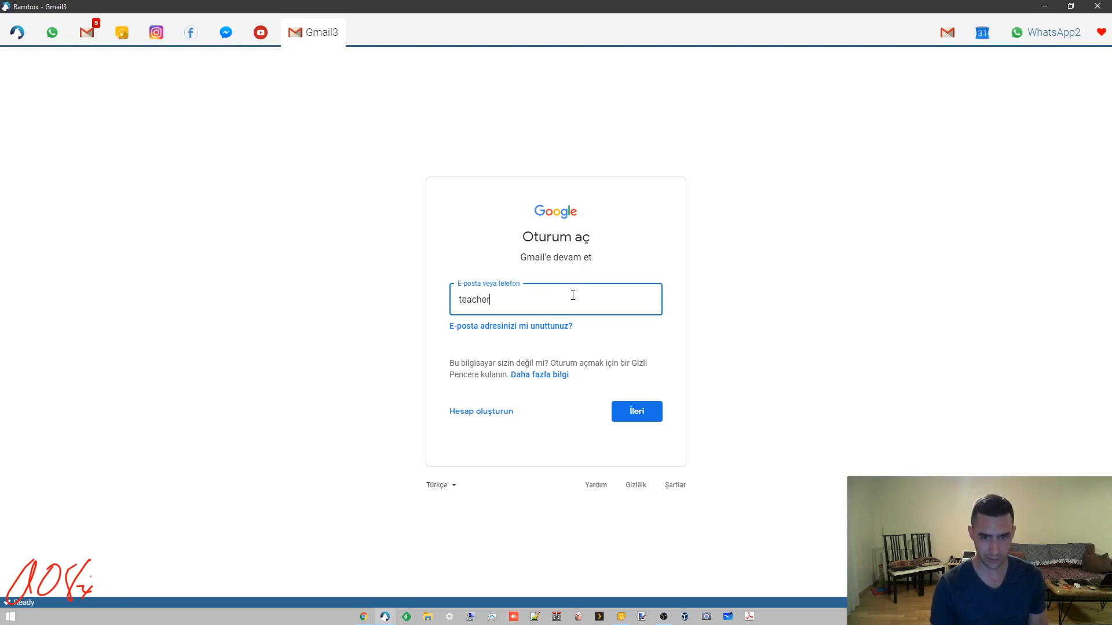
{"action": "type", "text": "adamodix"}
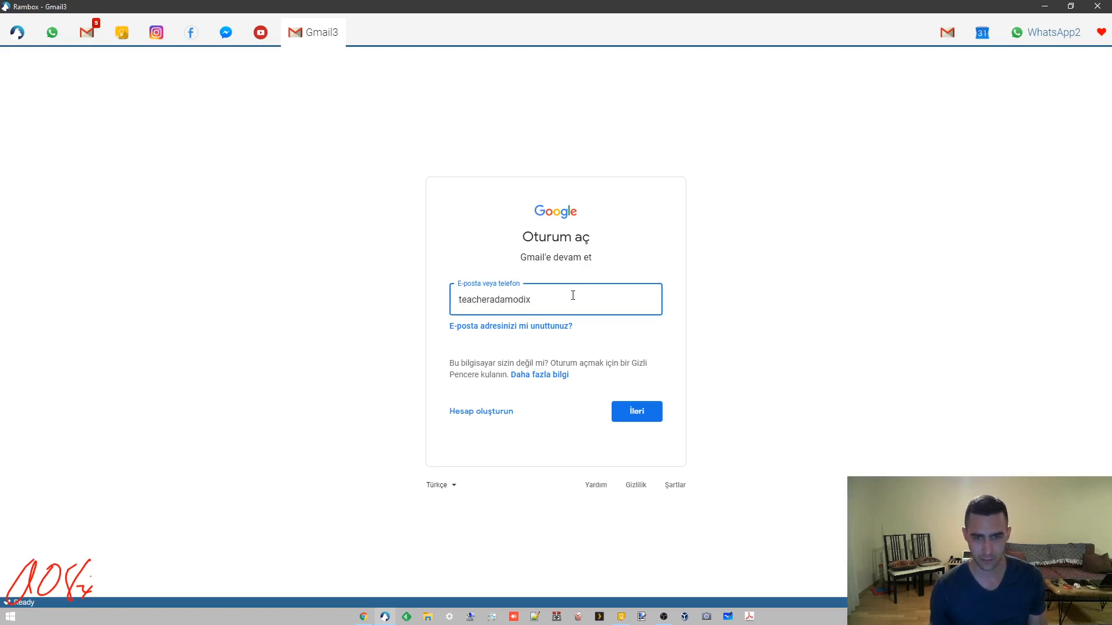
{"action": "left_click", "coordinate": [636, 411]}
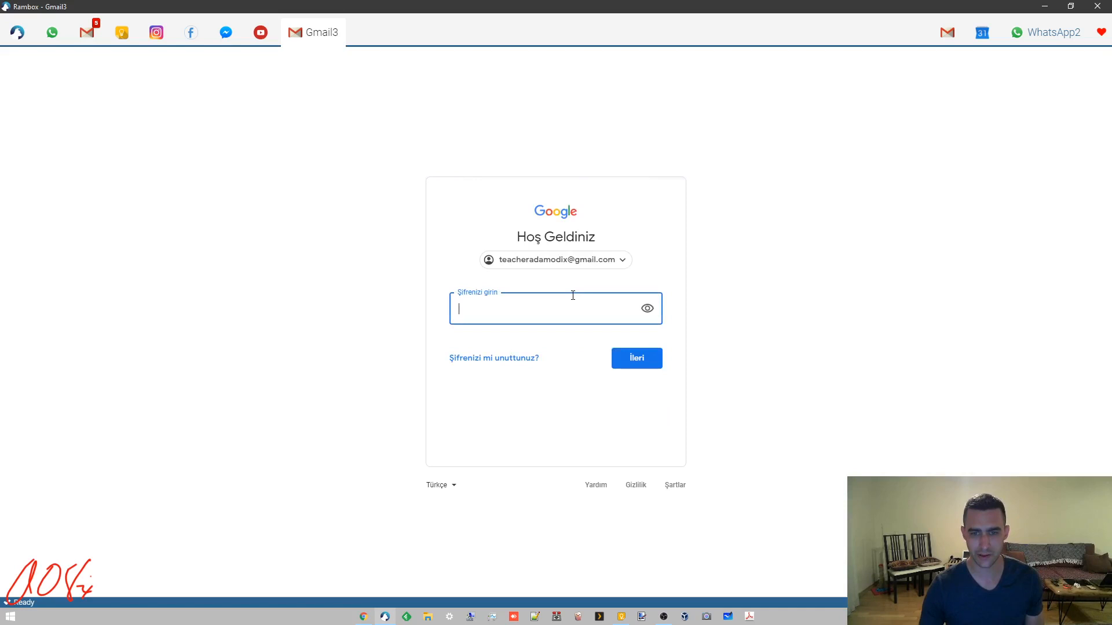
{"action": "mouse_move", "coordinate": [665, 517]}
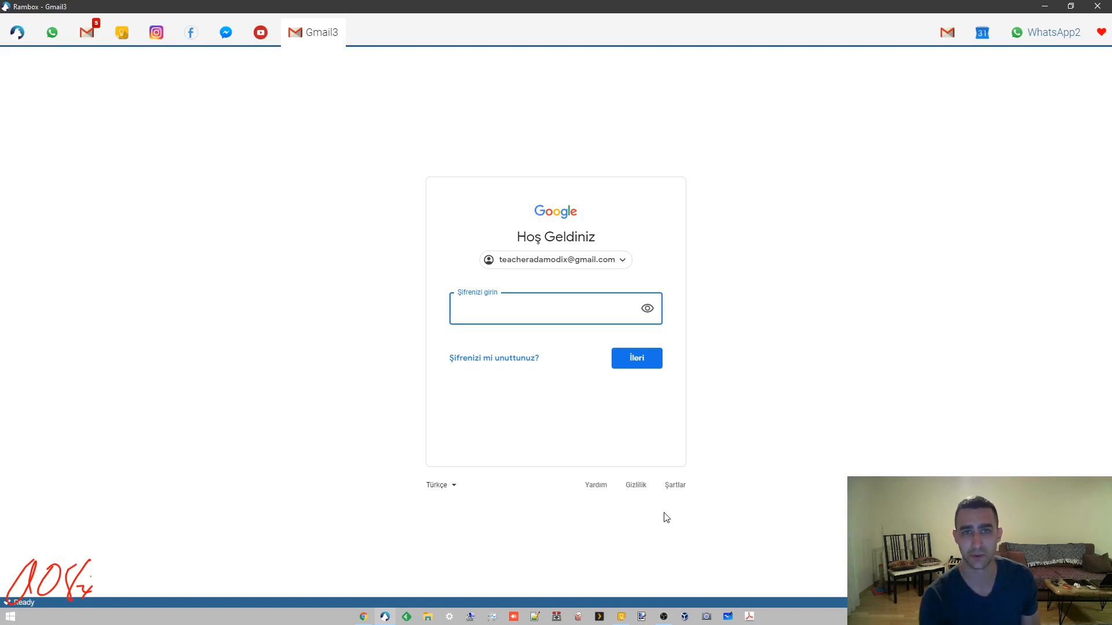
{"action": "left_click", "coordinate": [554, 308]}
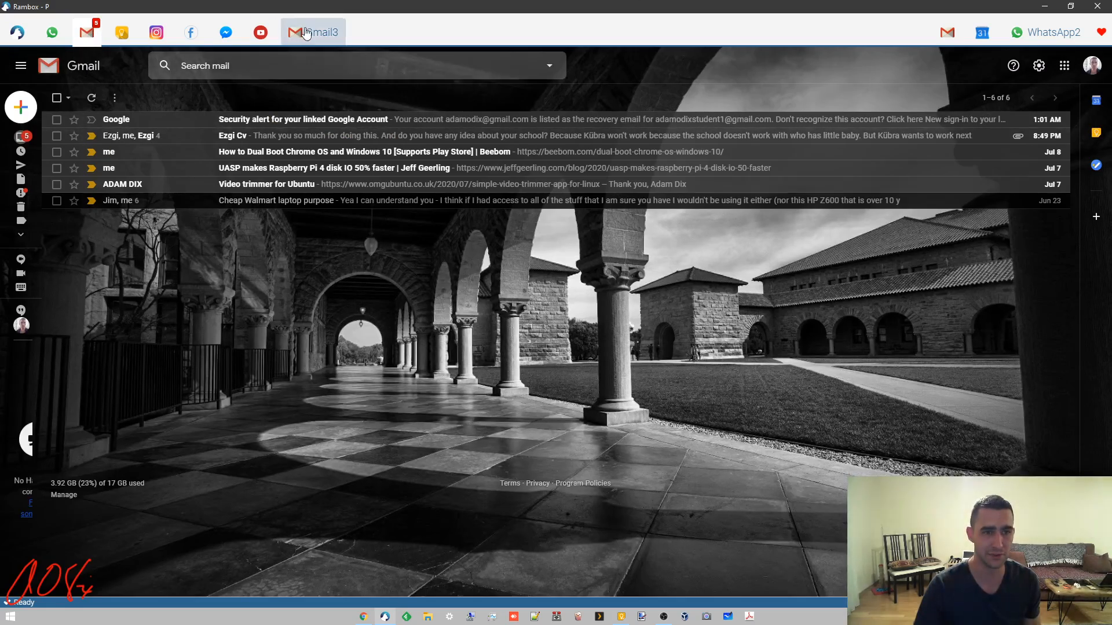
Return to the Gmail3 sign-in page waiting at the password field
{"action": "left_click", "coordinate": [313, 32]}
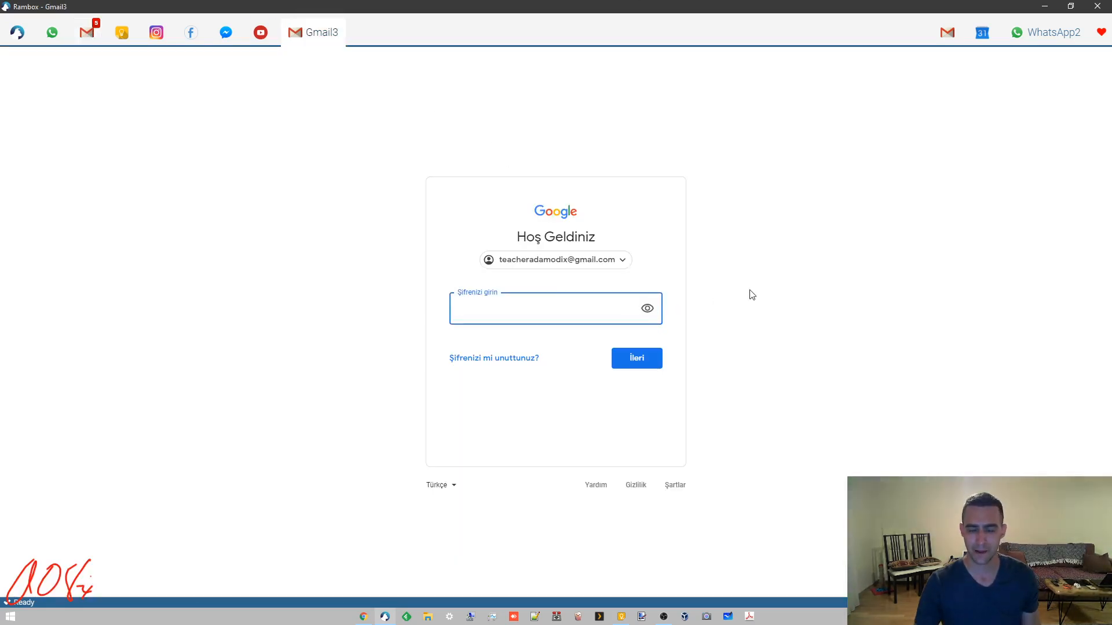
{"action": "left_click", "coordinate": [555, 308]}
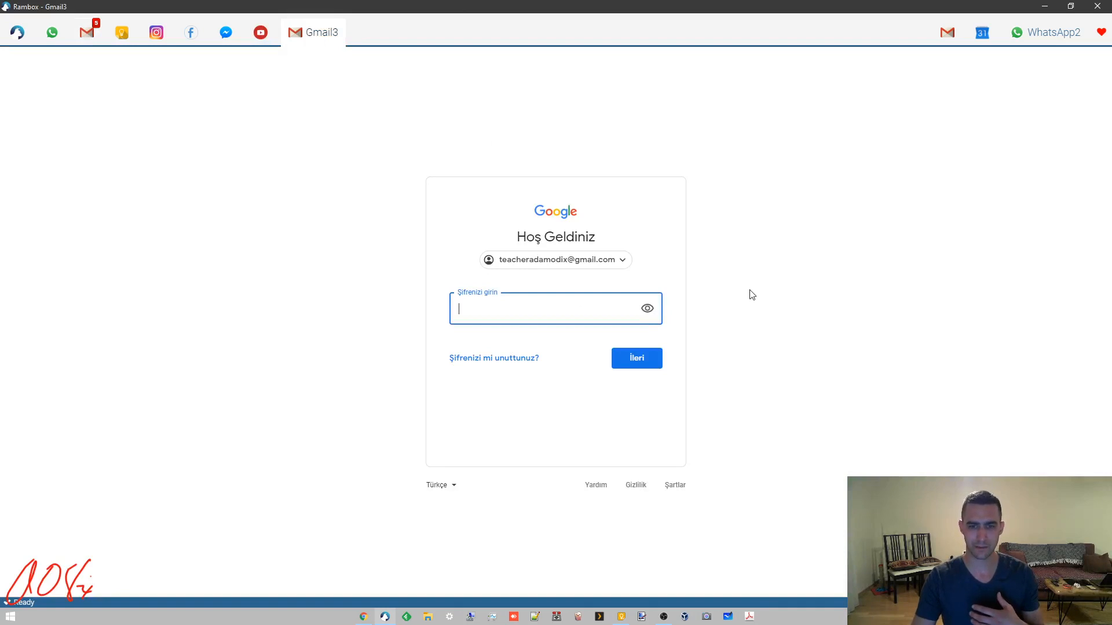
{"action": "mouse_move", "coordinate": [370, 189]}
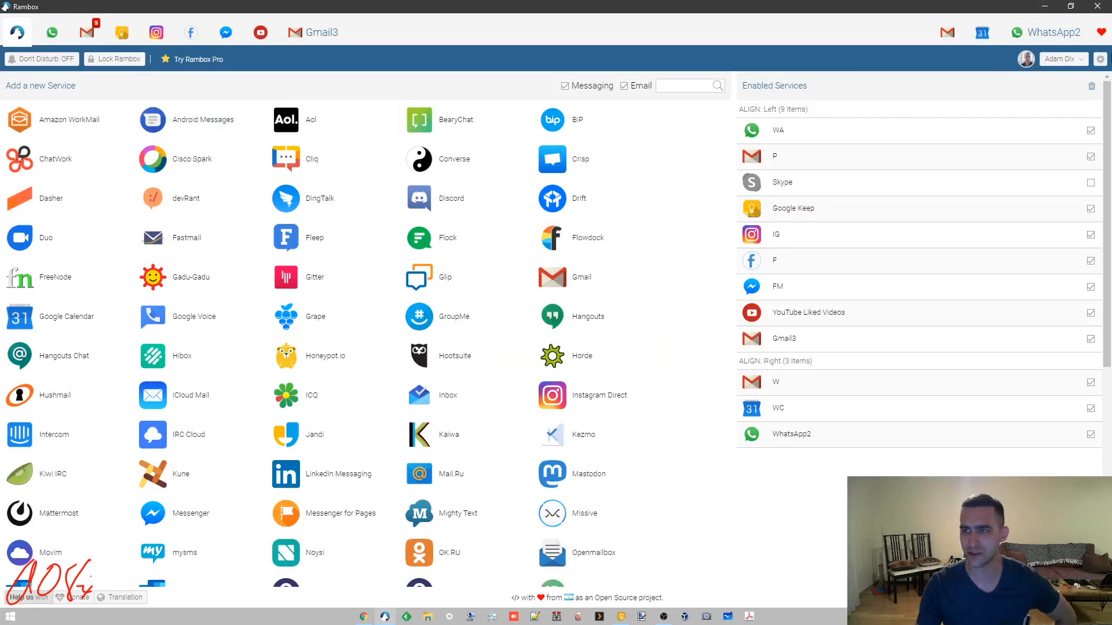
Bring up the Preferences window with language, startup and tray options
{"action": "left_click", "coordinate": [1101, 59]}
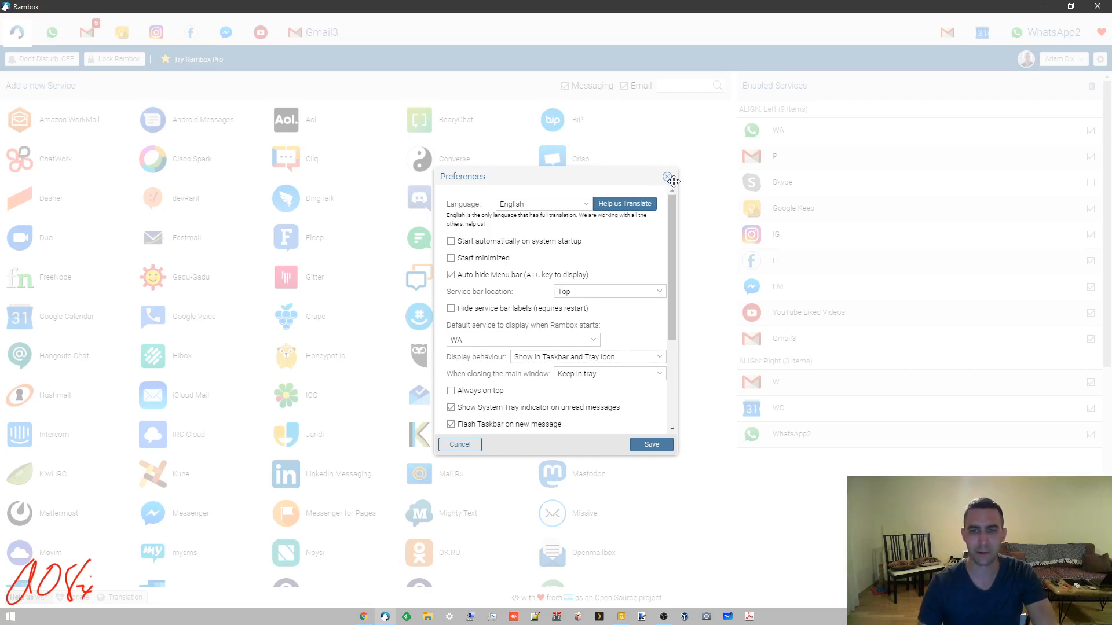
Dismiss the Preferences dialog leaving all settings unchanged
{"action": "left_click", "coordinate": [666, 176]}
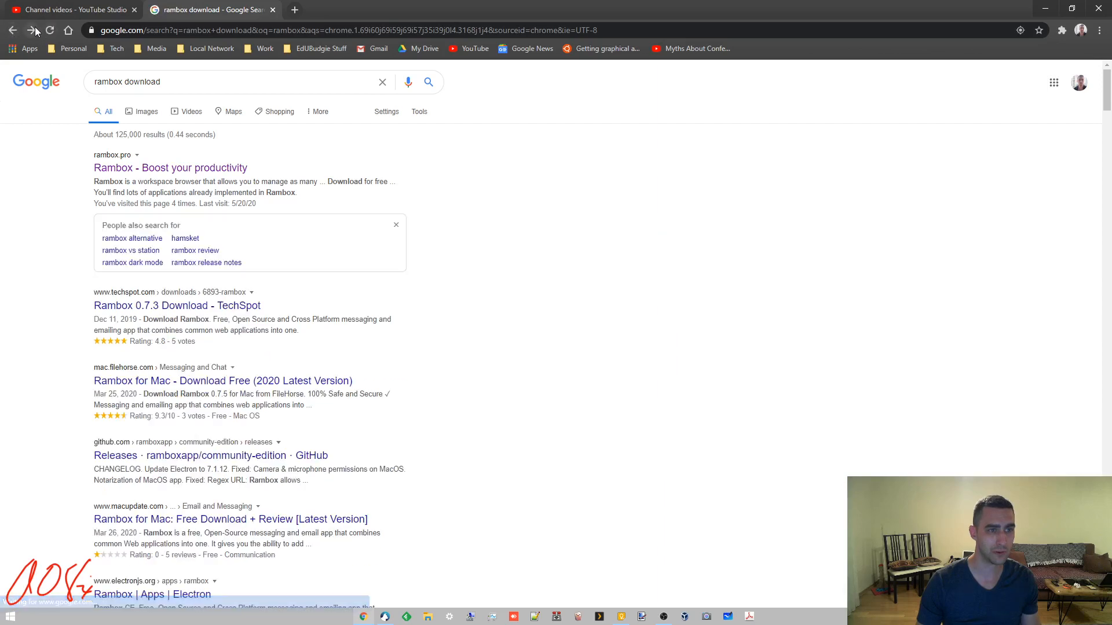
View rambox.pro's pricing and download buttons, then maximize the Rambox window
{"action": "left_click", "coordinate": [170, 167]}
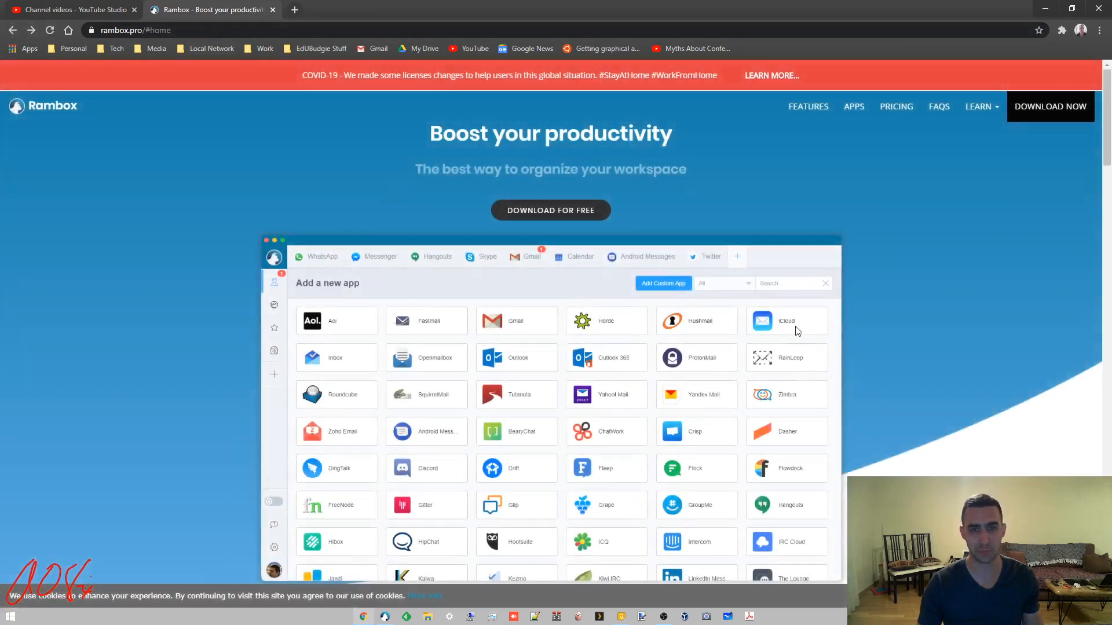
{"action": "left_click", "coordinate": [895, 106]}
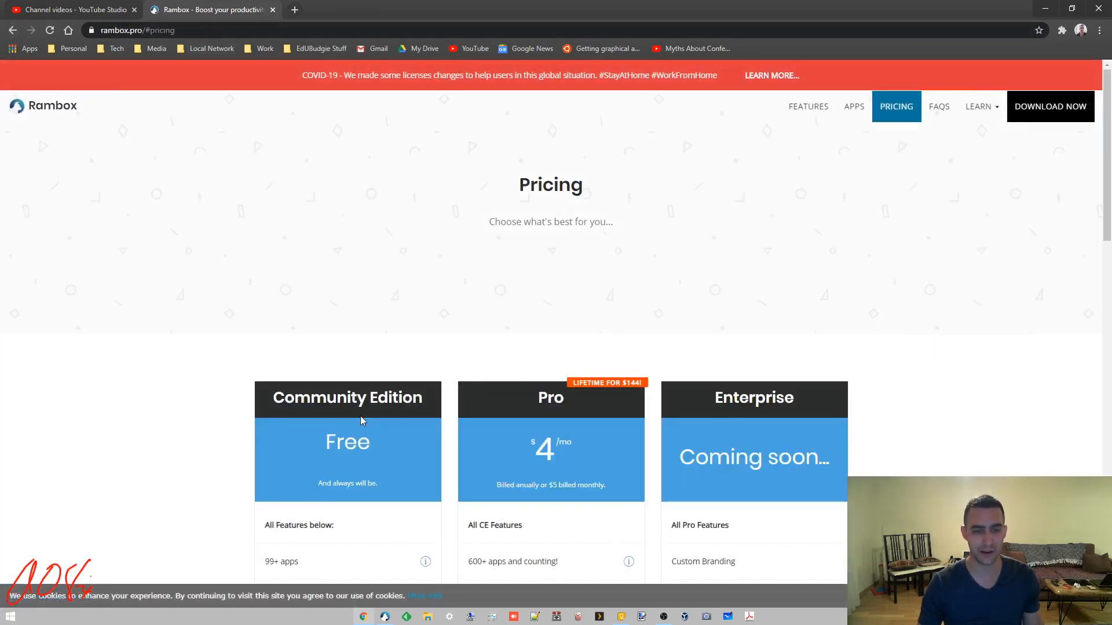
{"action": "scroll", "scroll_direction": "down", "scroll_amount": 3}
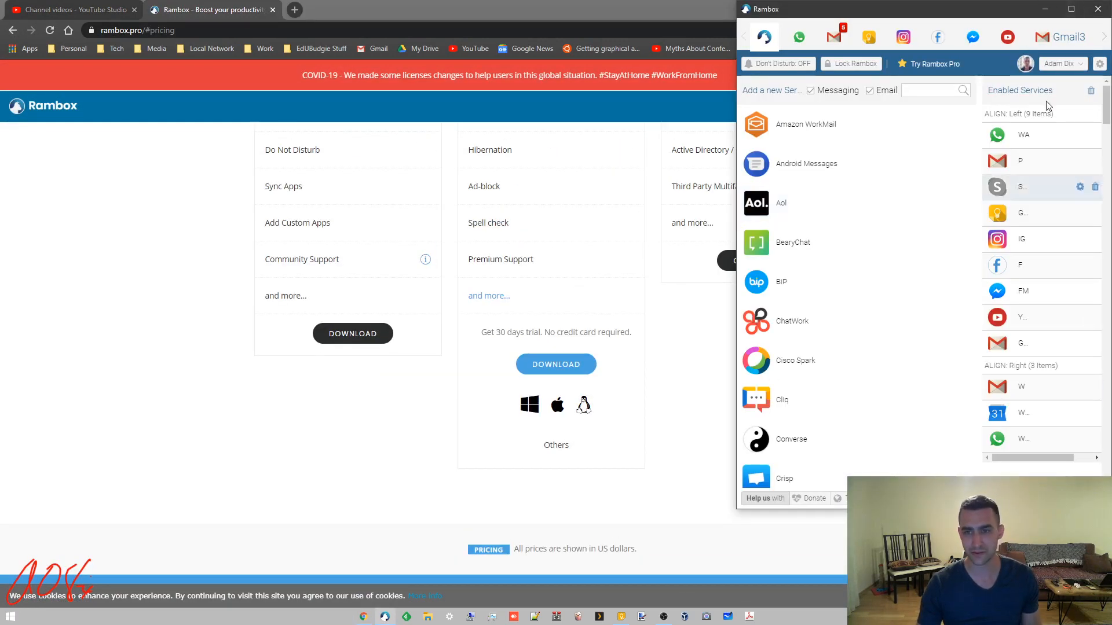
{"action": "left_click", "coordinate": [1071, 9]}
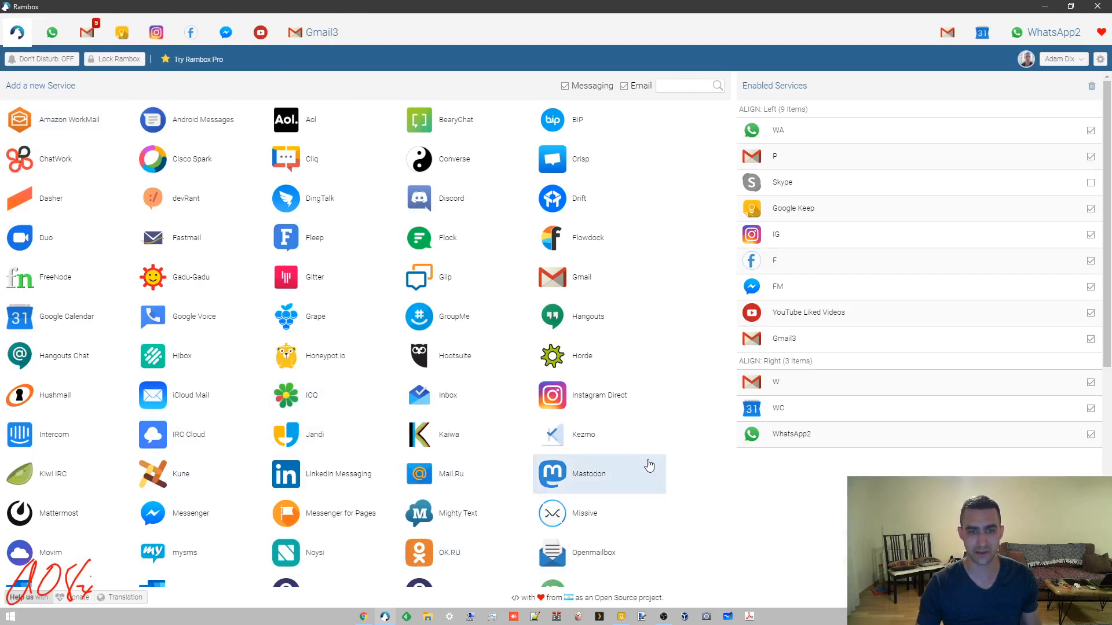